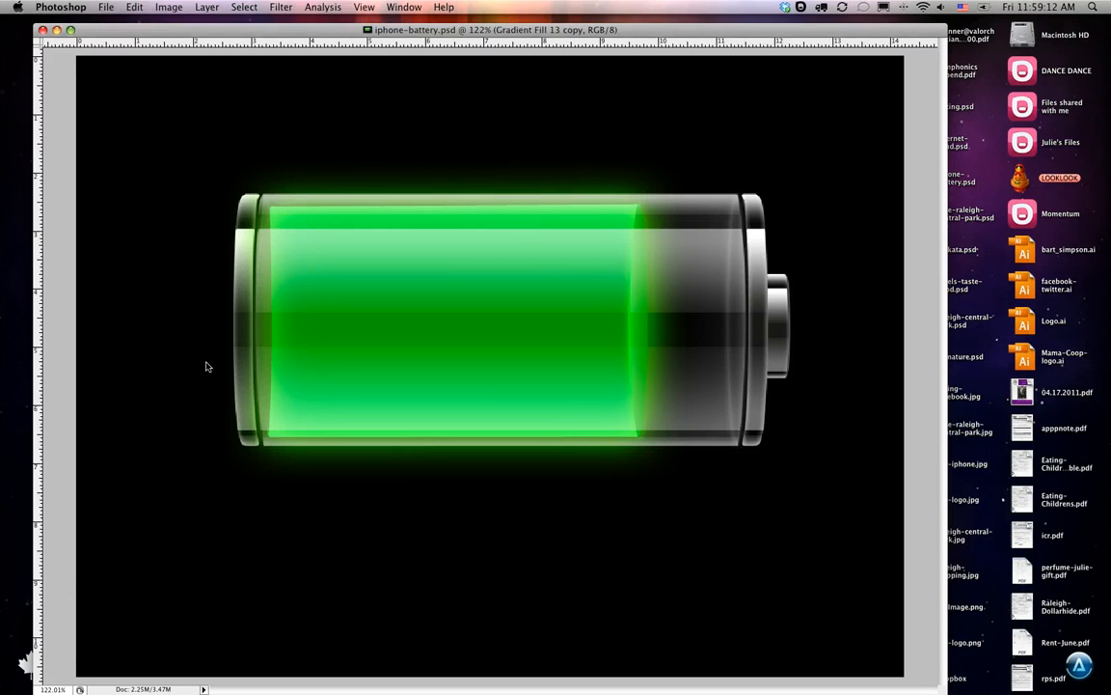
Step: Show the hidden toolbar and panels again and scroll down through the Layers panel
key(tab)
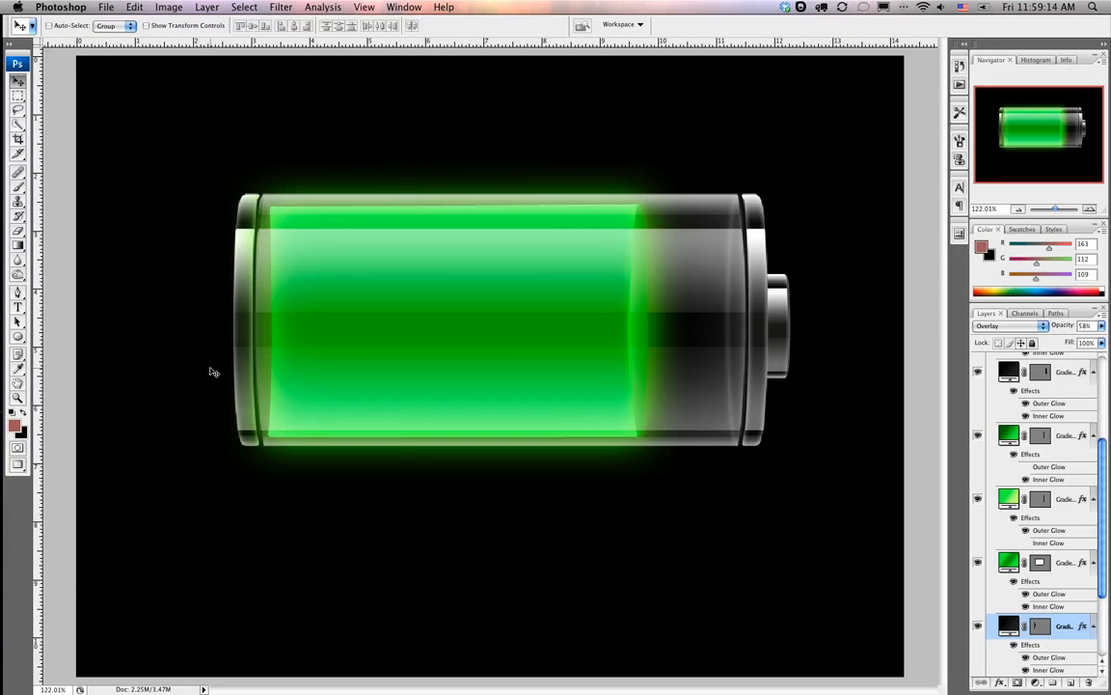
mouse_move(609, 278)
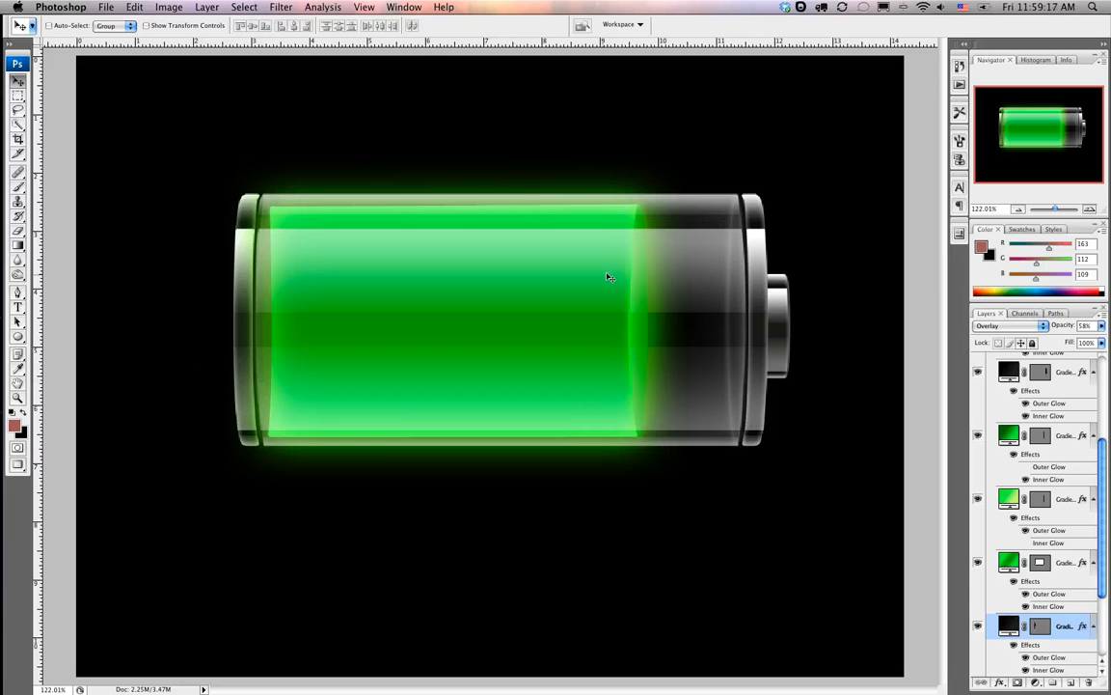
mouse_move(254, 216)
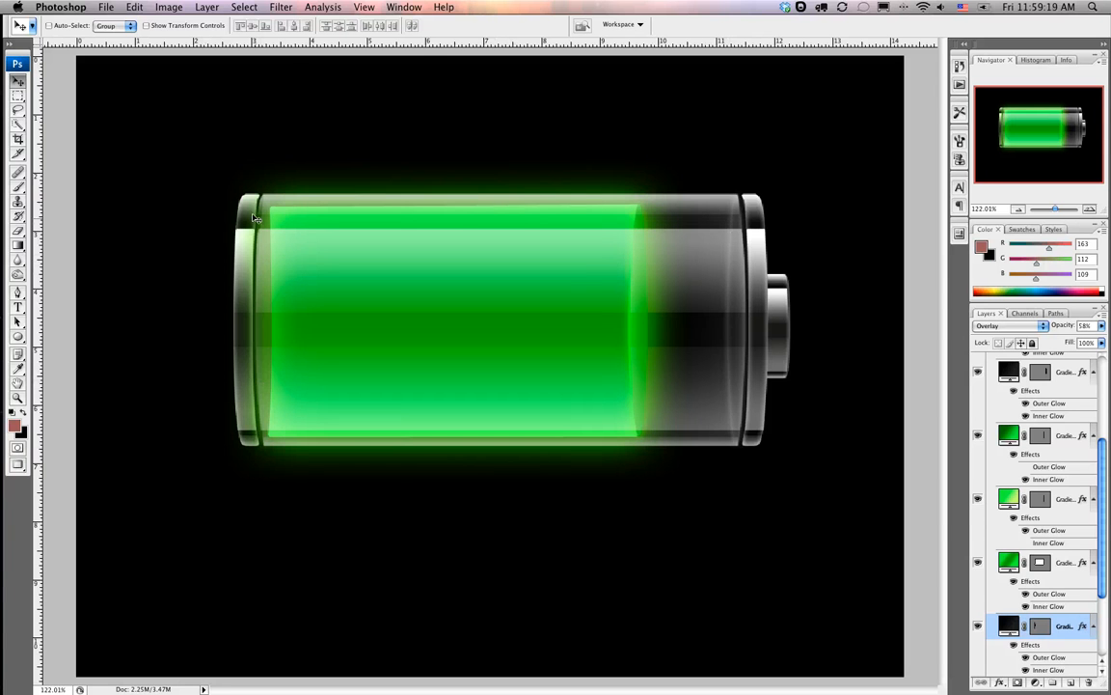
scroll(down, 3)
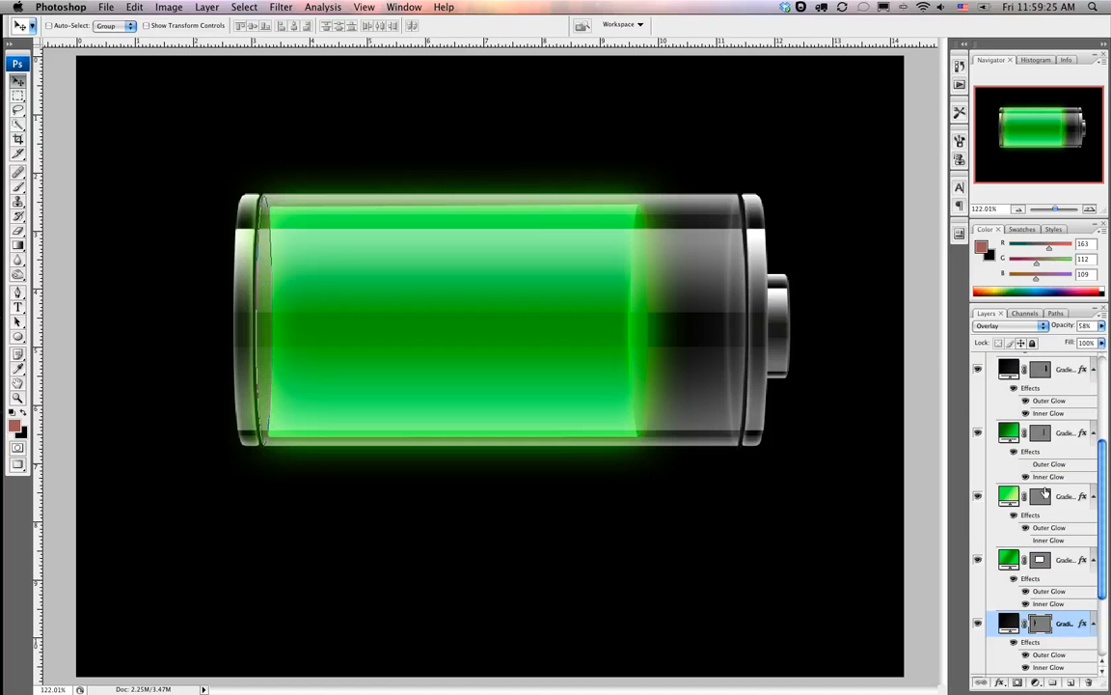
scroll(down, 3)
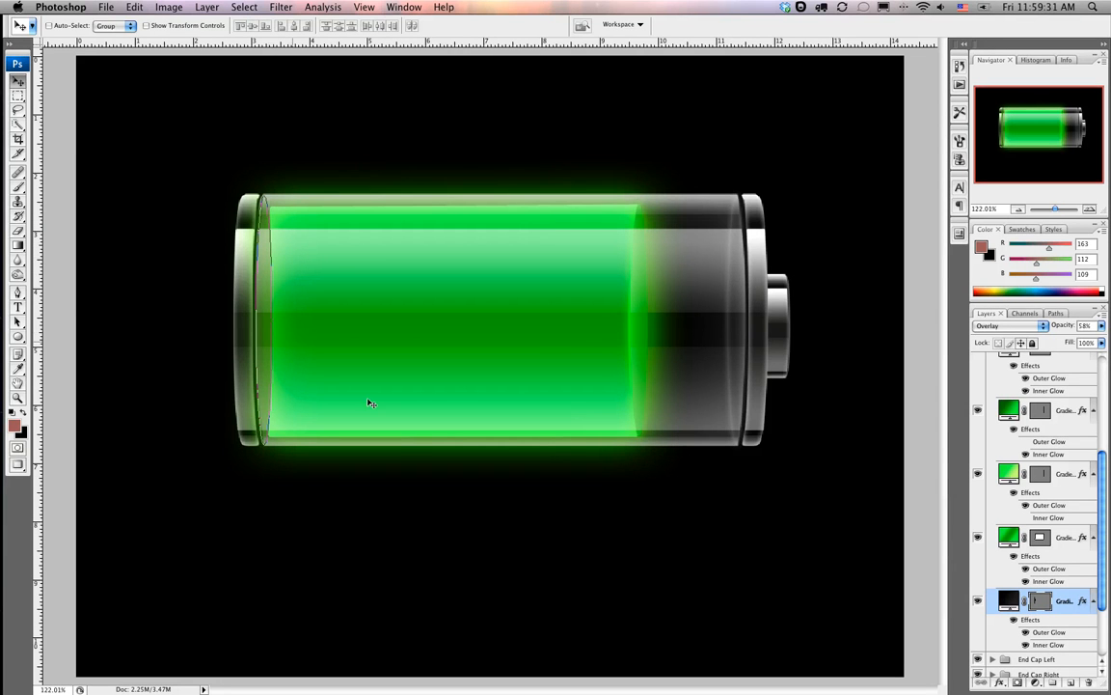
scroll(down, 3)
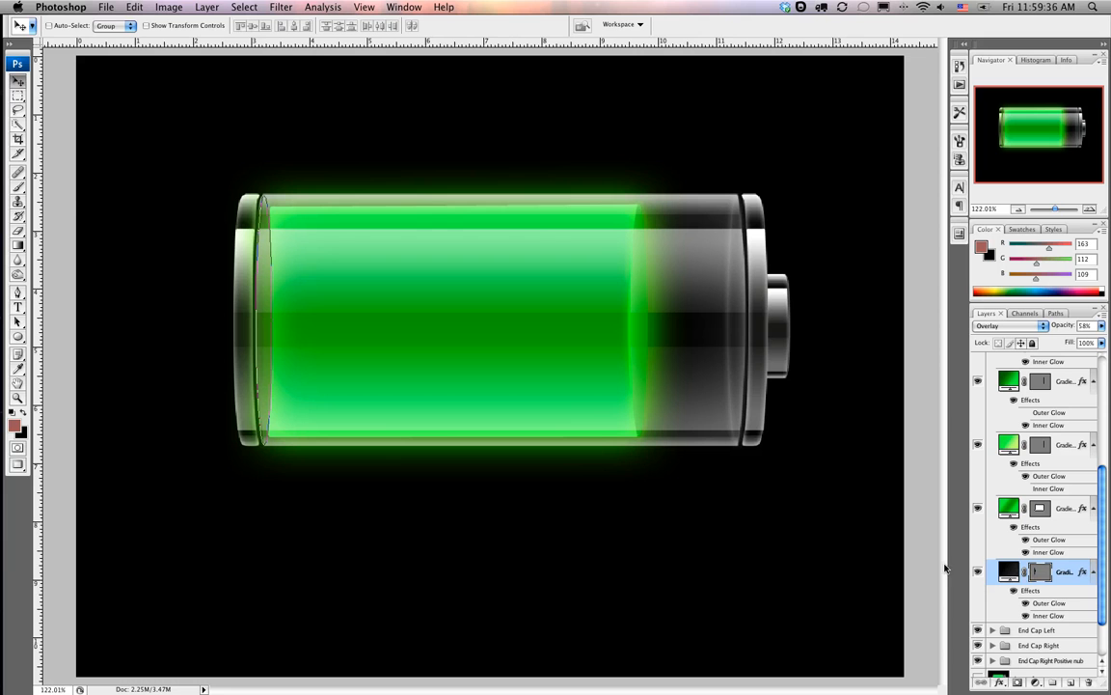
mouse_move(270, 322)
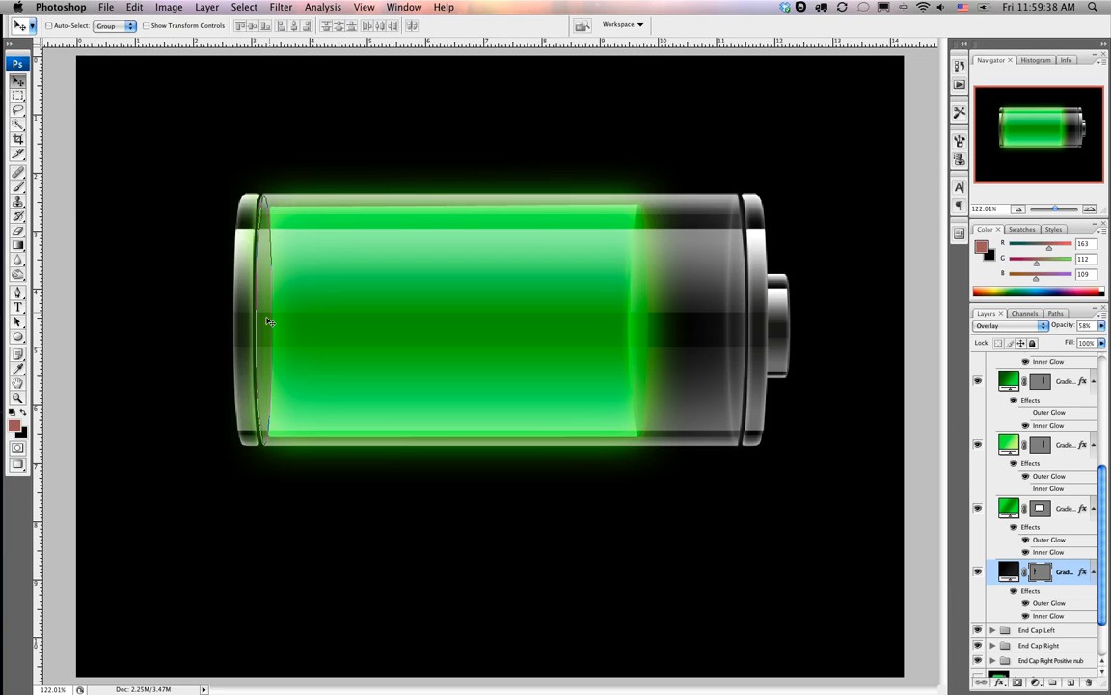
mouse_move(274, 316)
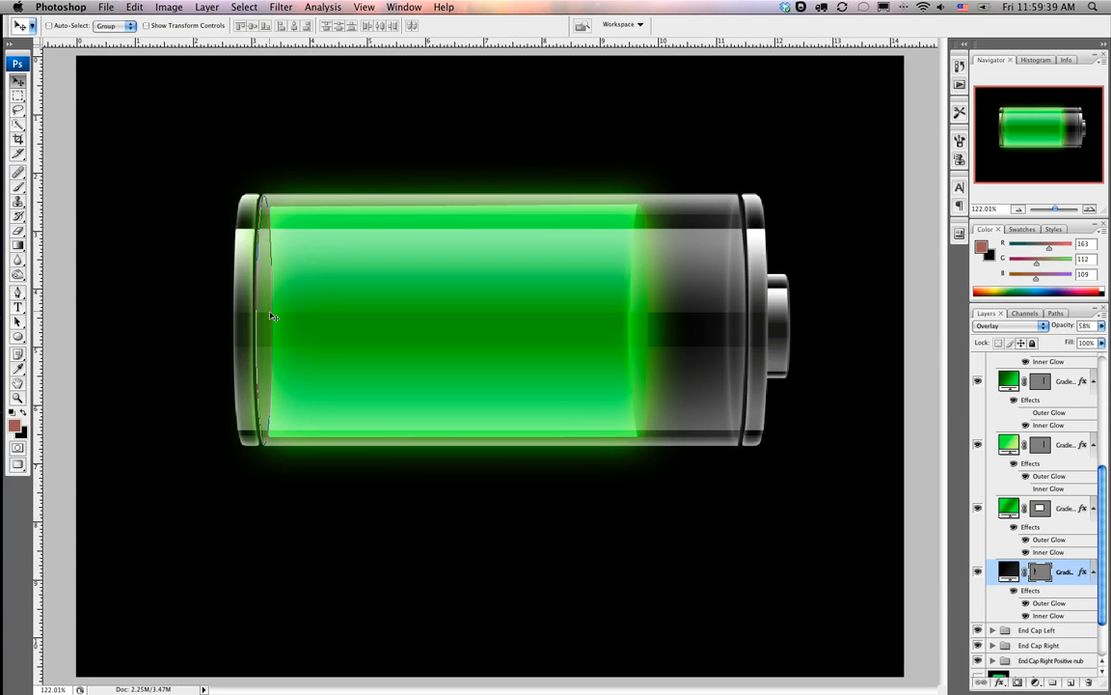
mouse_move(274, 307)
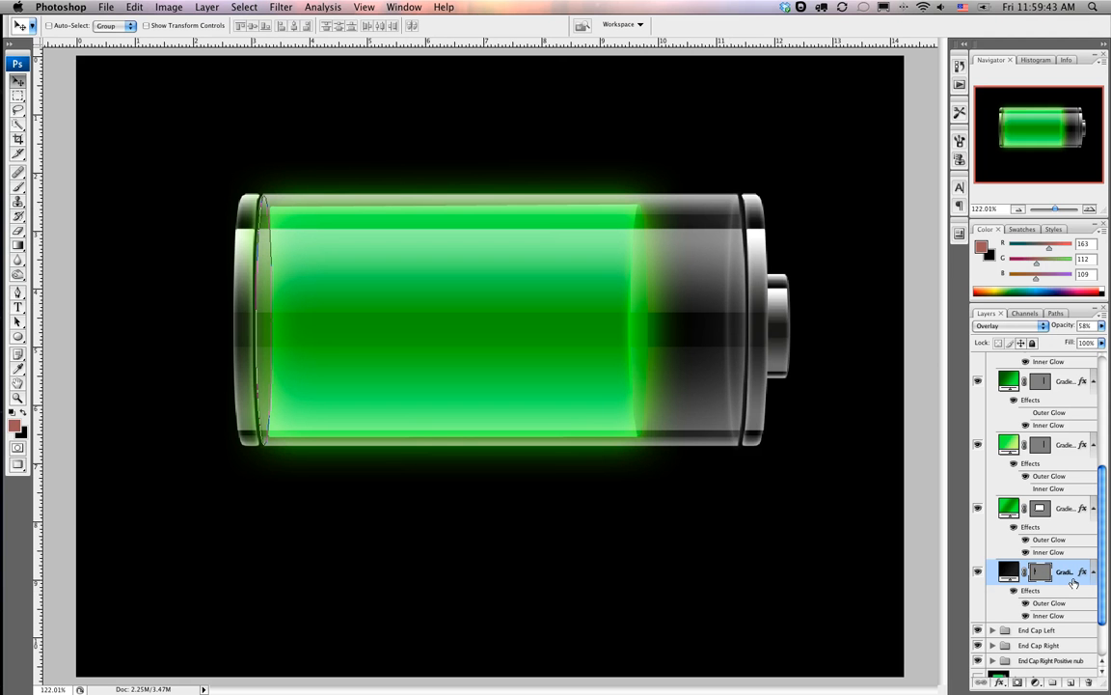
Step: Recolour the fuel gradient fill's colour stop to bright green so it runs green to black
double_click(992, 573)
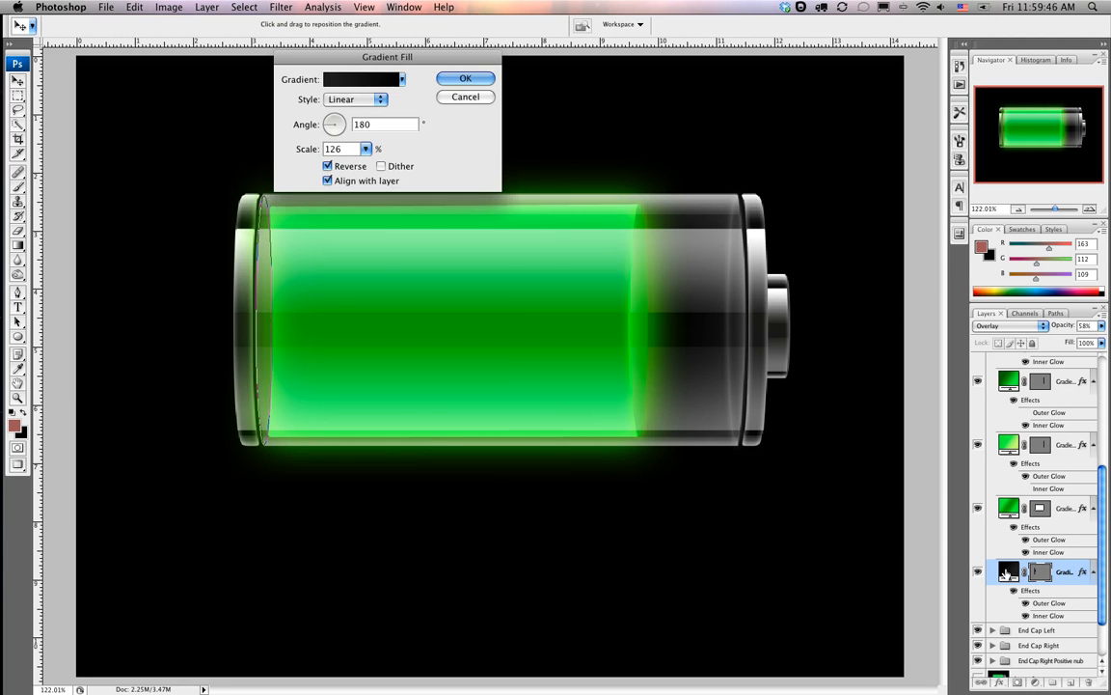
click(369, 79)
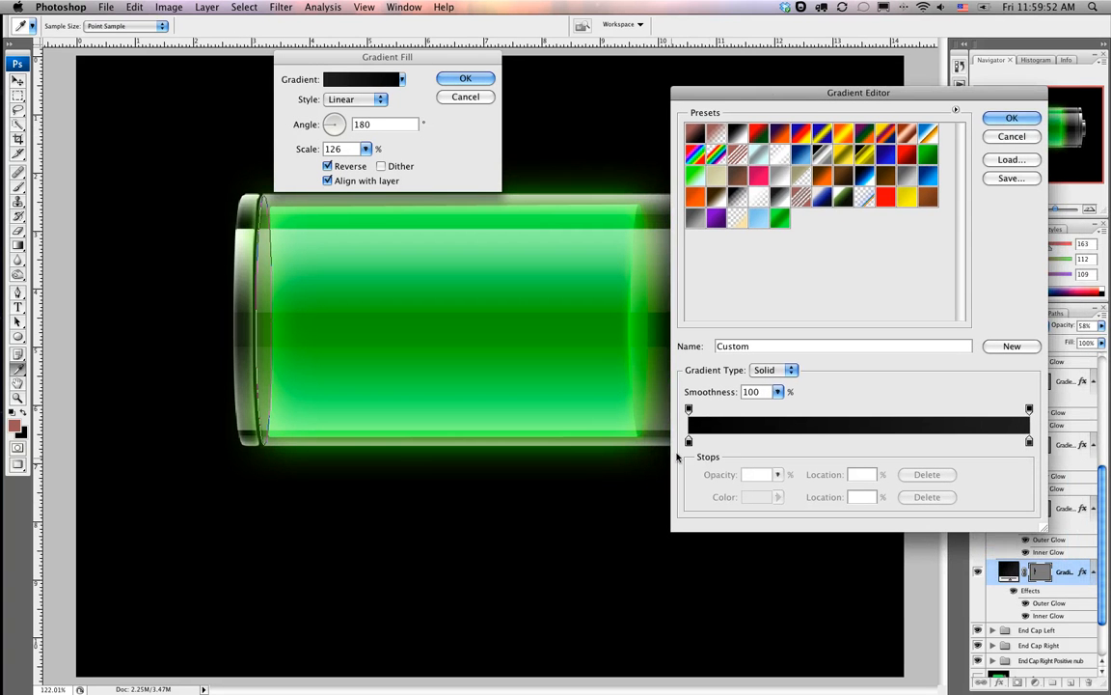
click(687, 438)
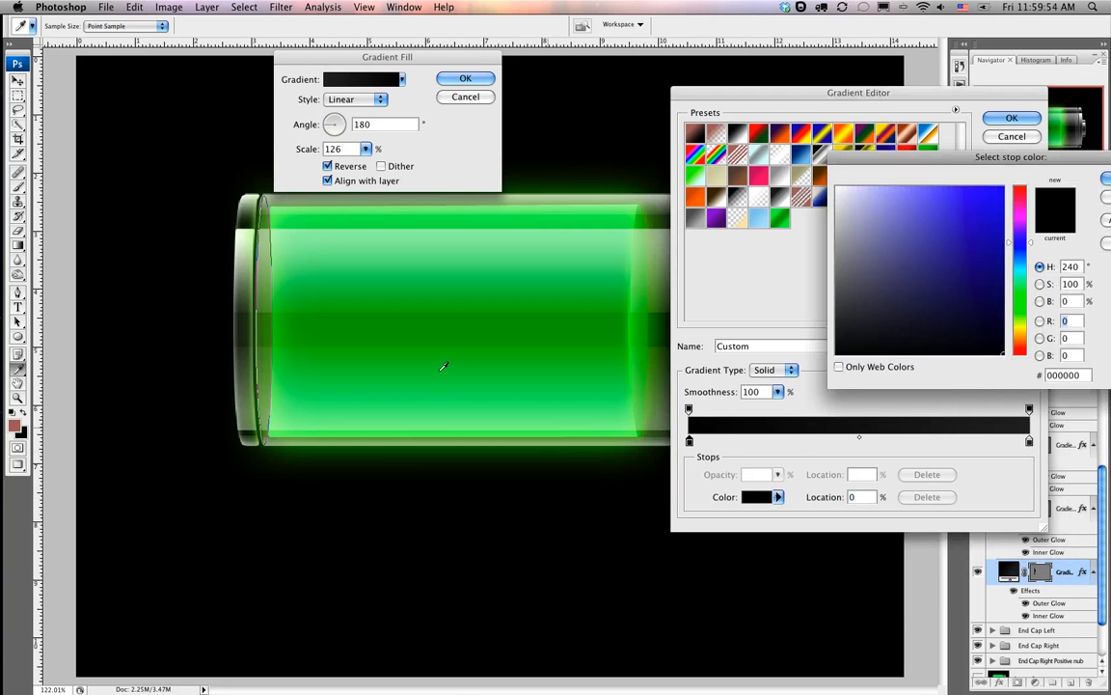
click(953, 278)
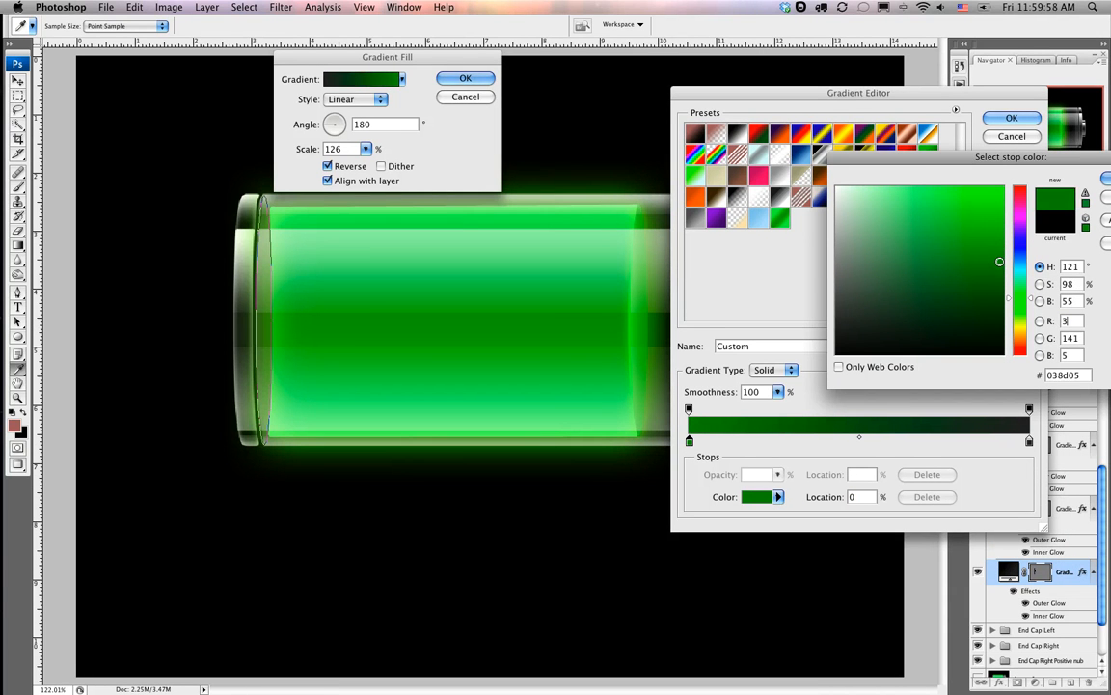
click(999, 193)
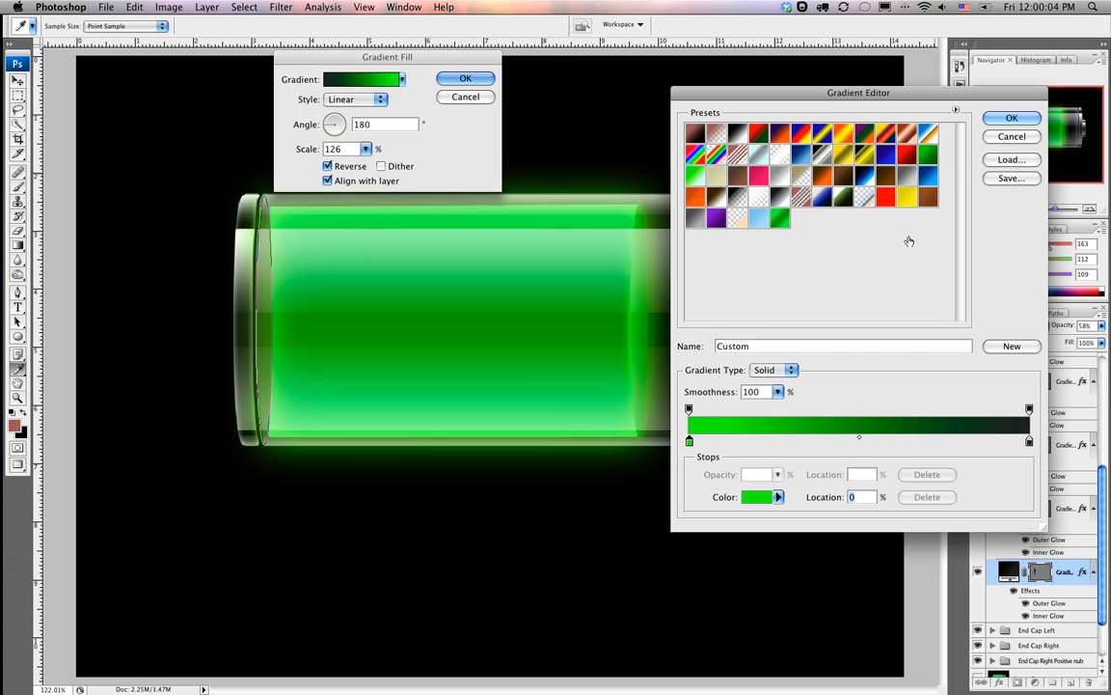
click(1007, 117)
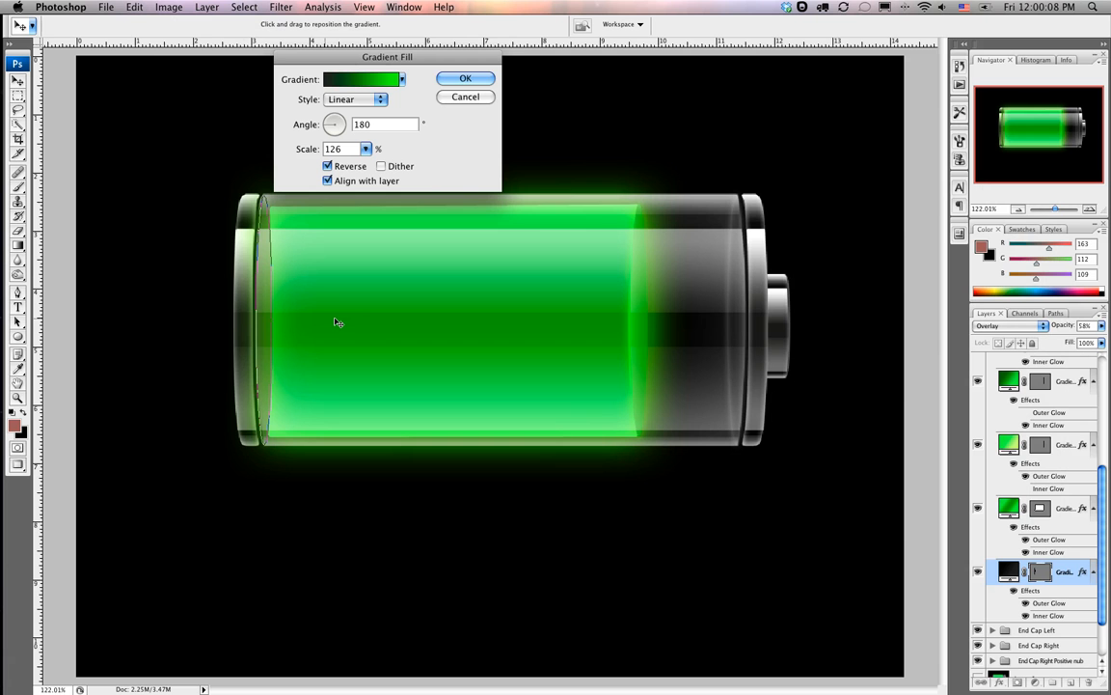
mouse_move(313, 332)
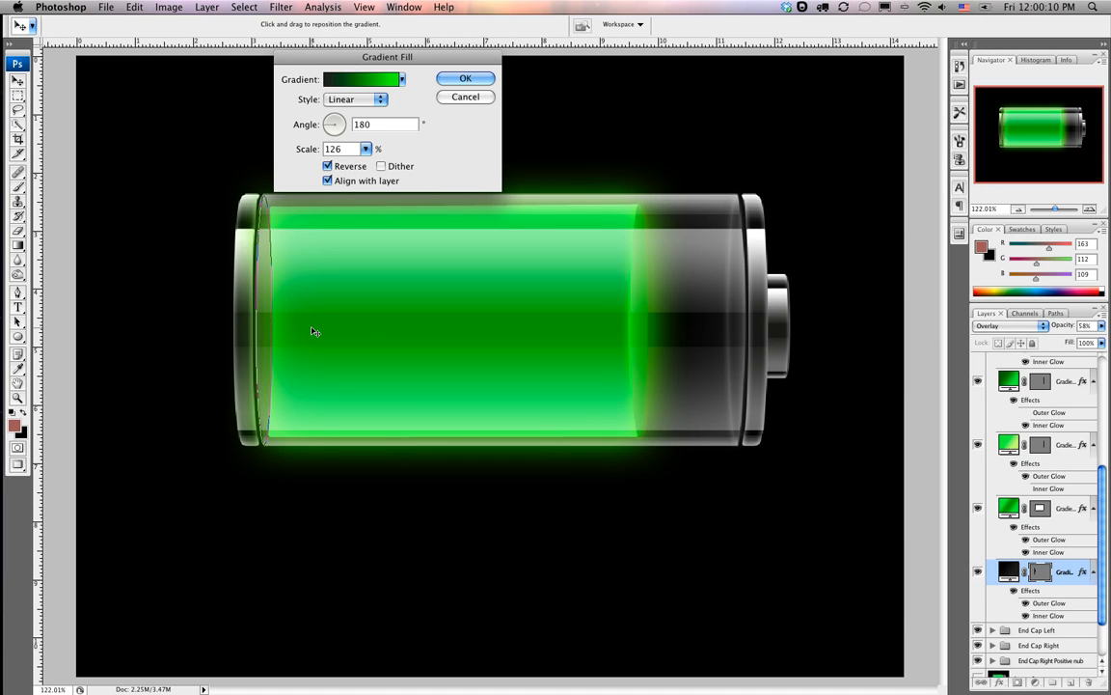
mouse_move(240, 336)
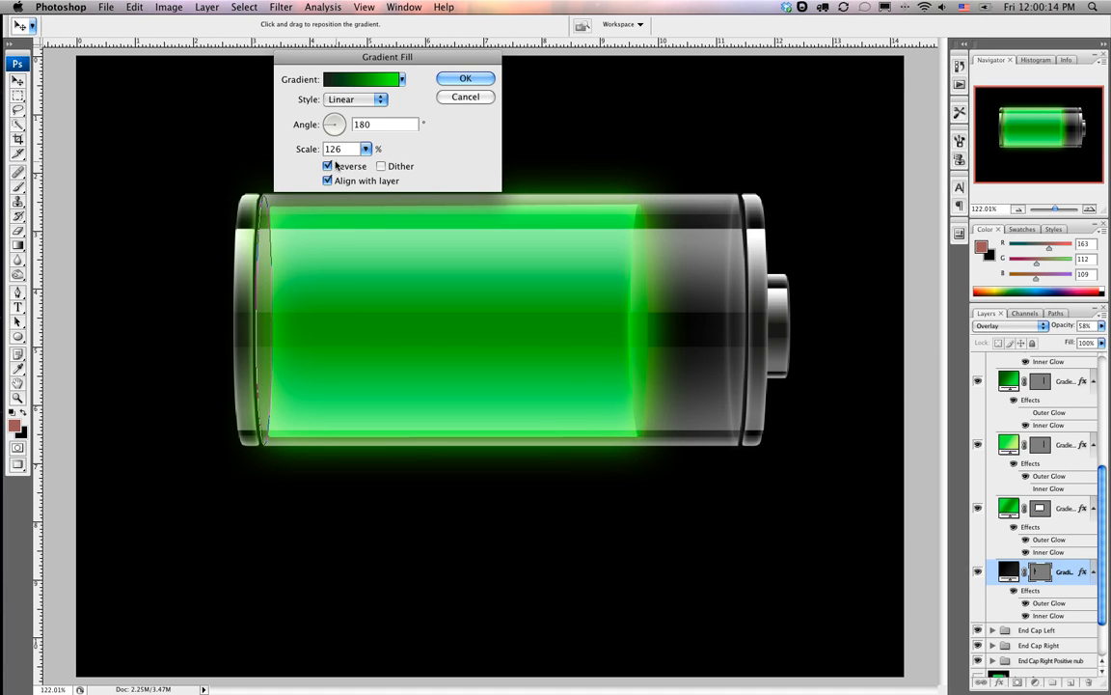
click(328, 166)
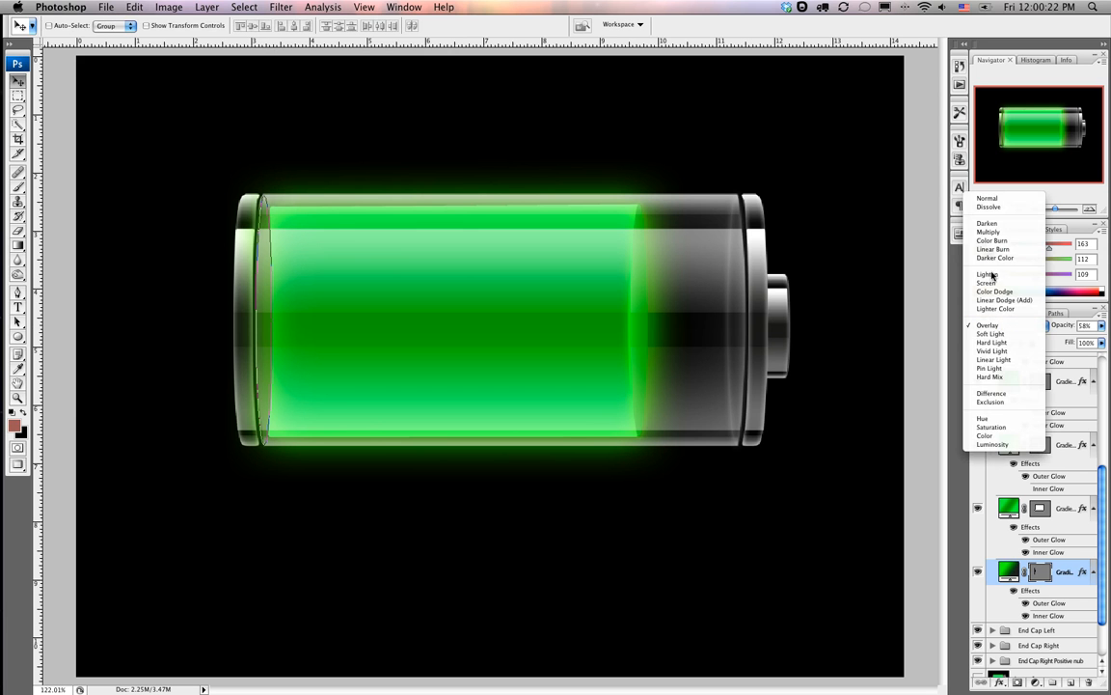
Step: Set the fuel gradient layer's blending to Normal and confirm its gradient fill settings
click(990, 197)
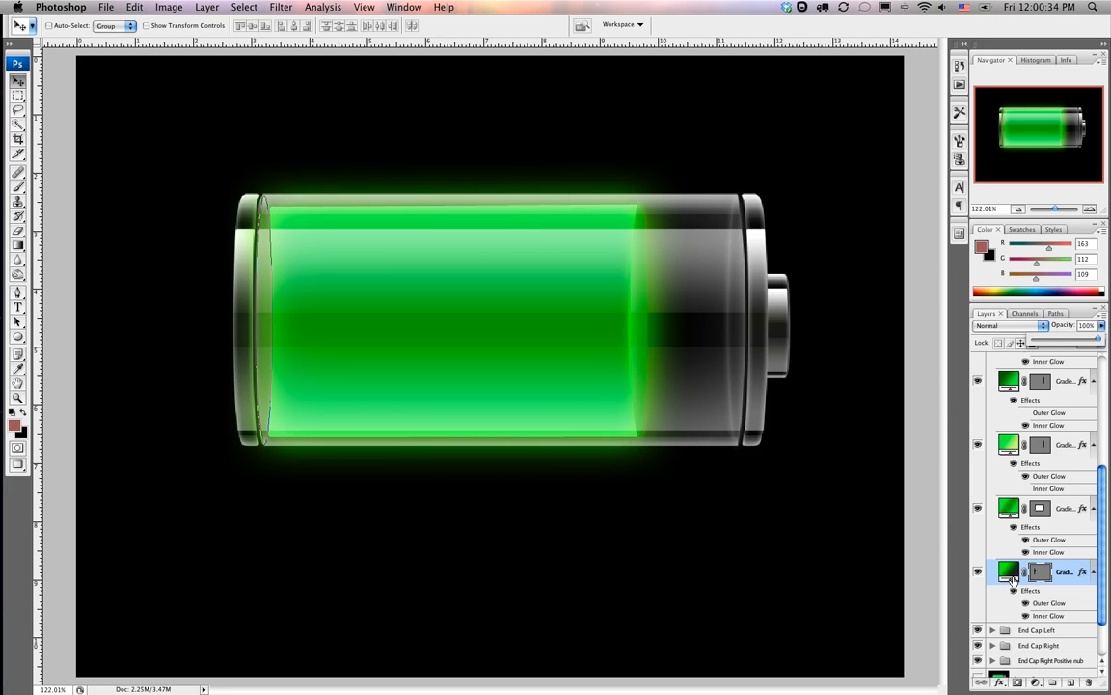
double_click(1012, 571)
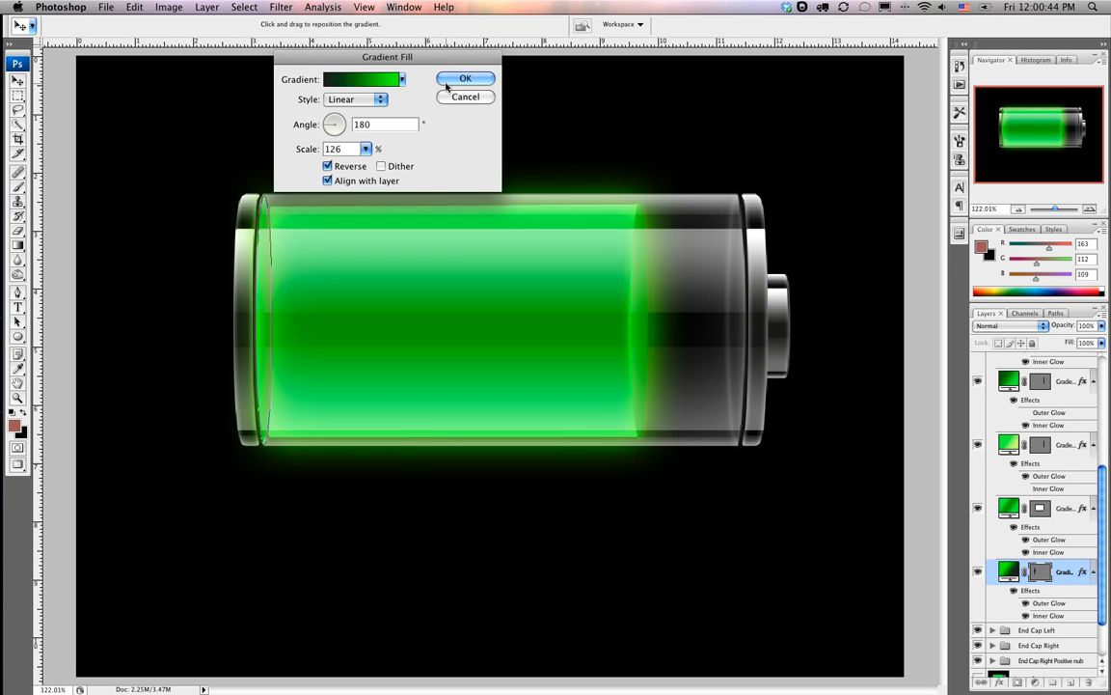
click(467, 77)
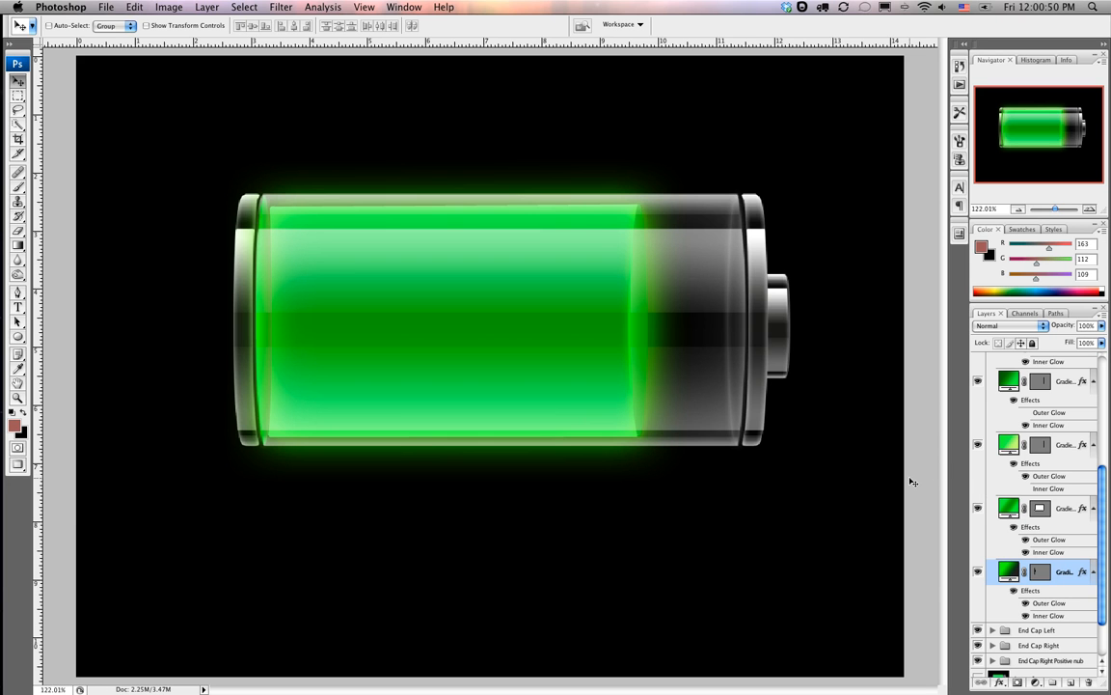
mouse_move(922, 515)
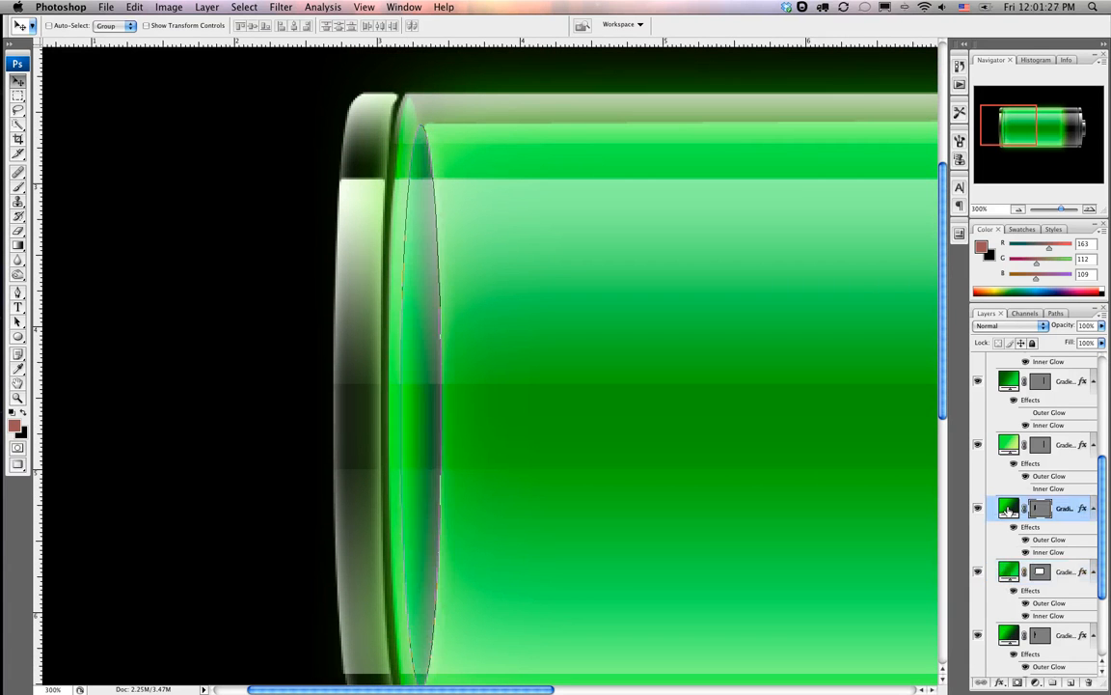
Step: Set another fuel gradient layer's blending to Normal and bring up its gradient for editing
click(994, 324)
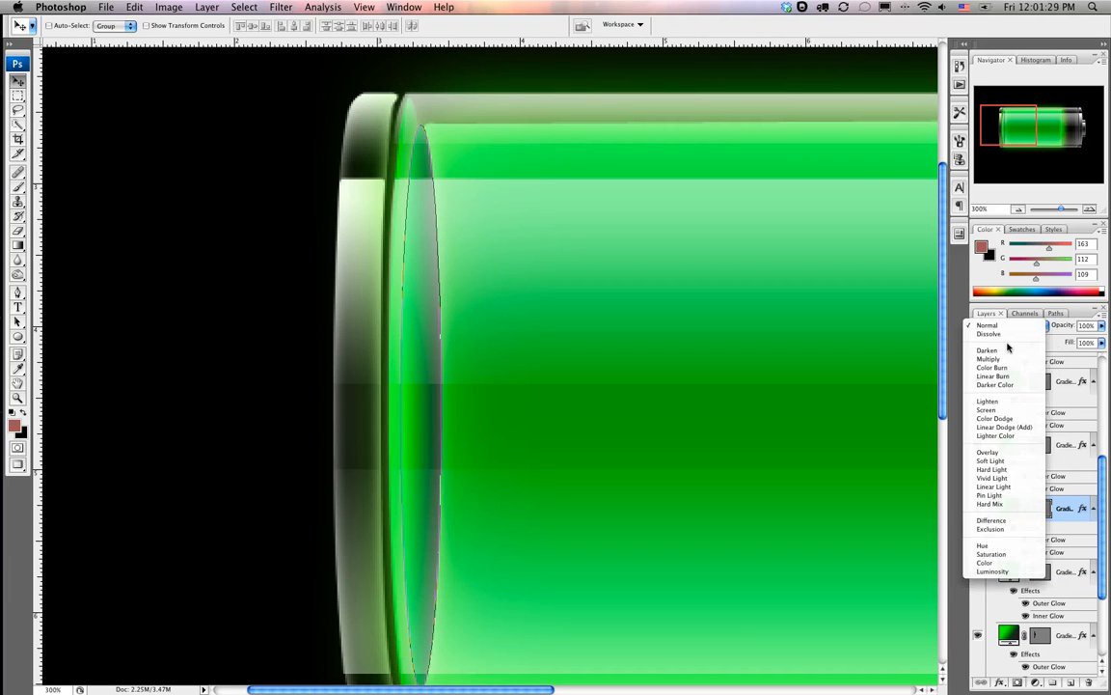
click(984, 452)
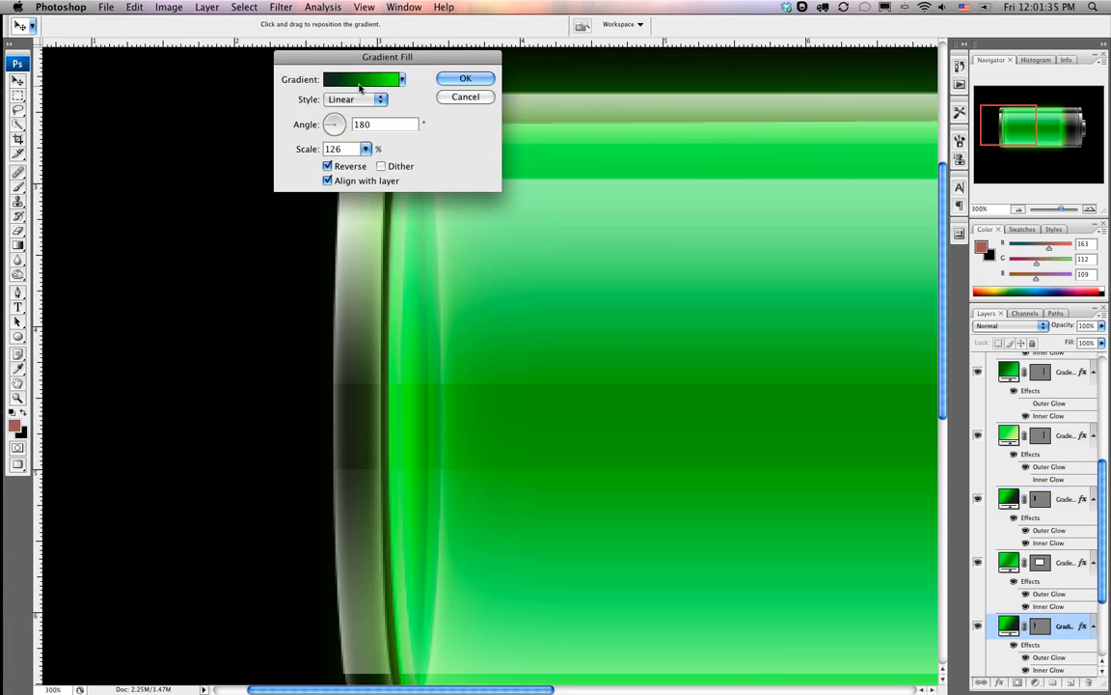
click(362, 77)
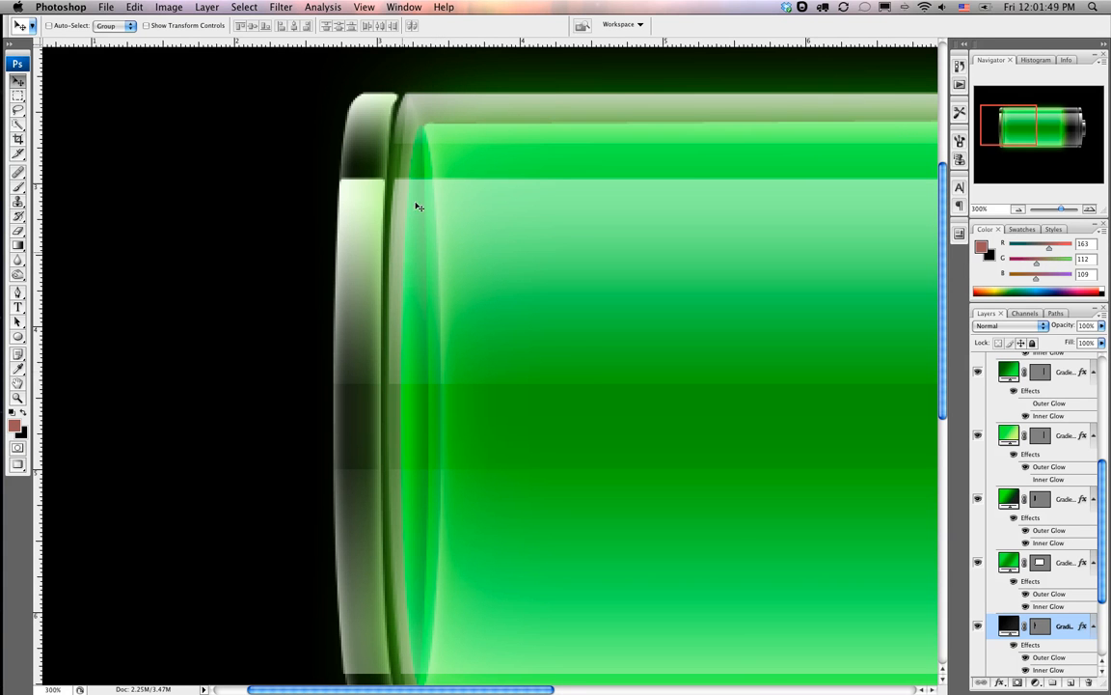
mouse_move(429, 209)
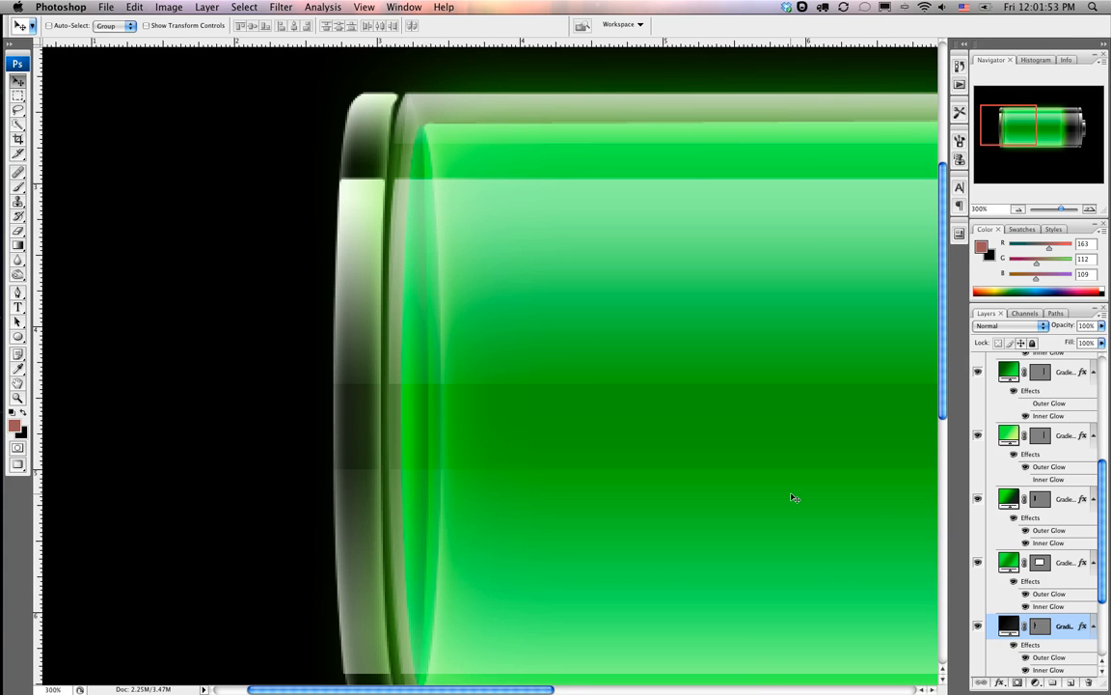
mouse_move(918, 461)
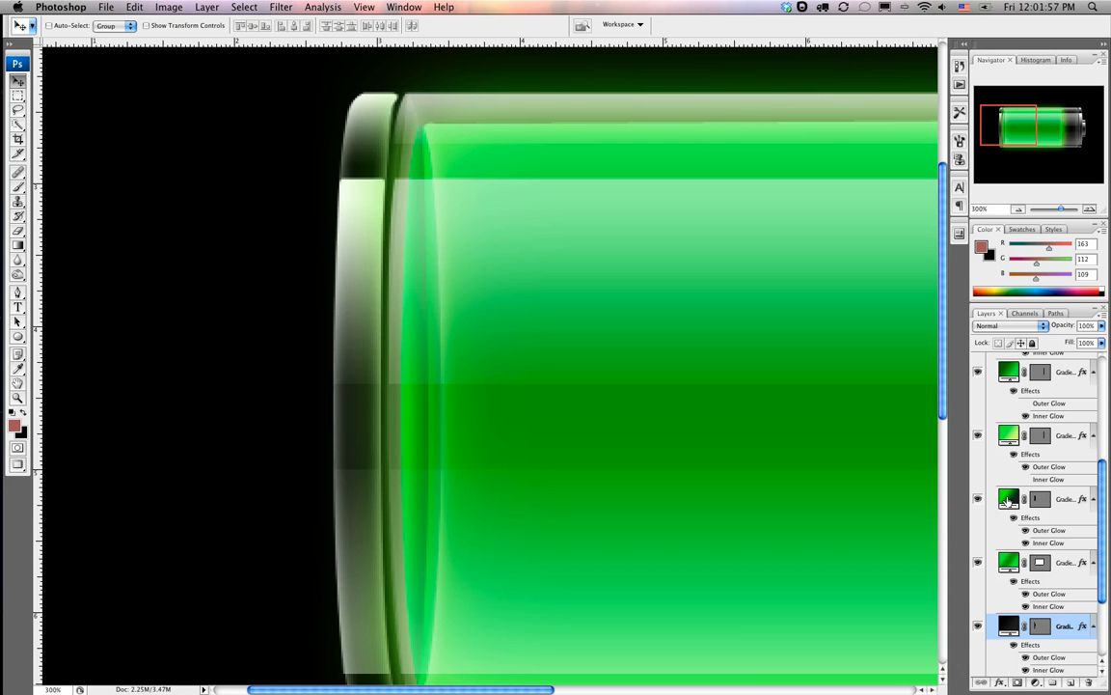
Step: Recolour the fuel gradient's dark end stop from black to dark green and confirm it
click(999, 325)
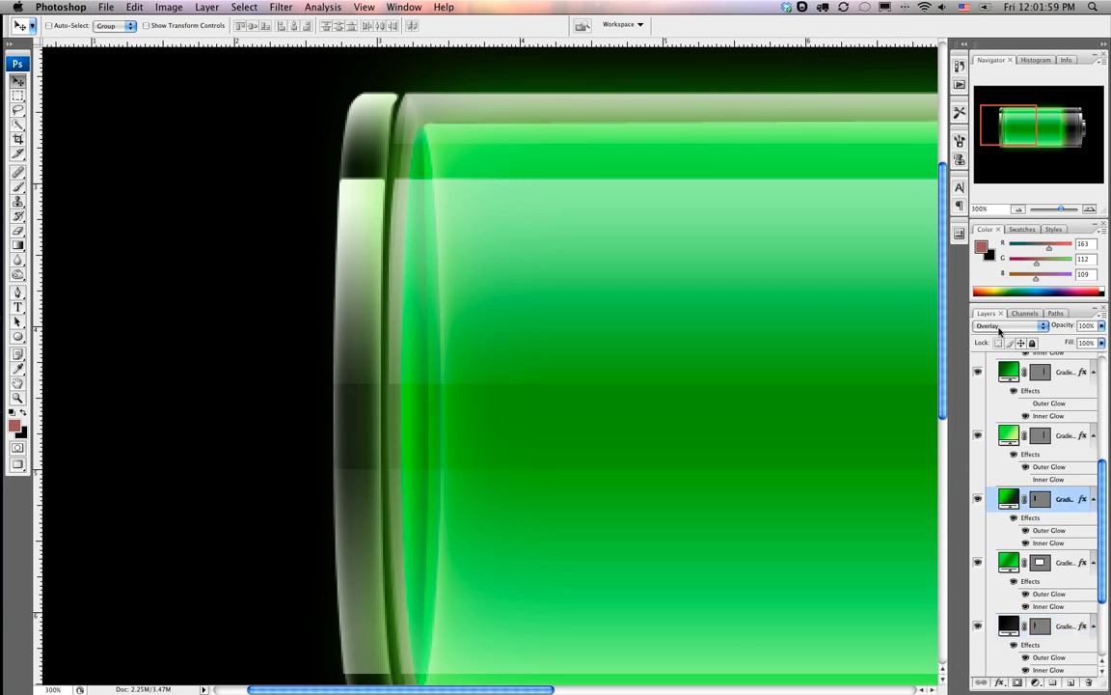
click(1003, 324)
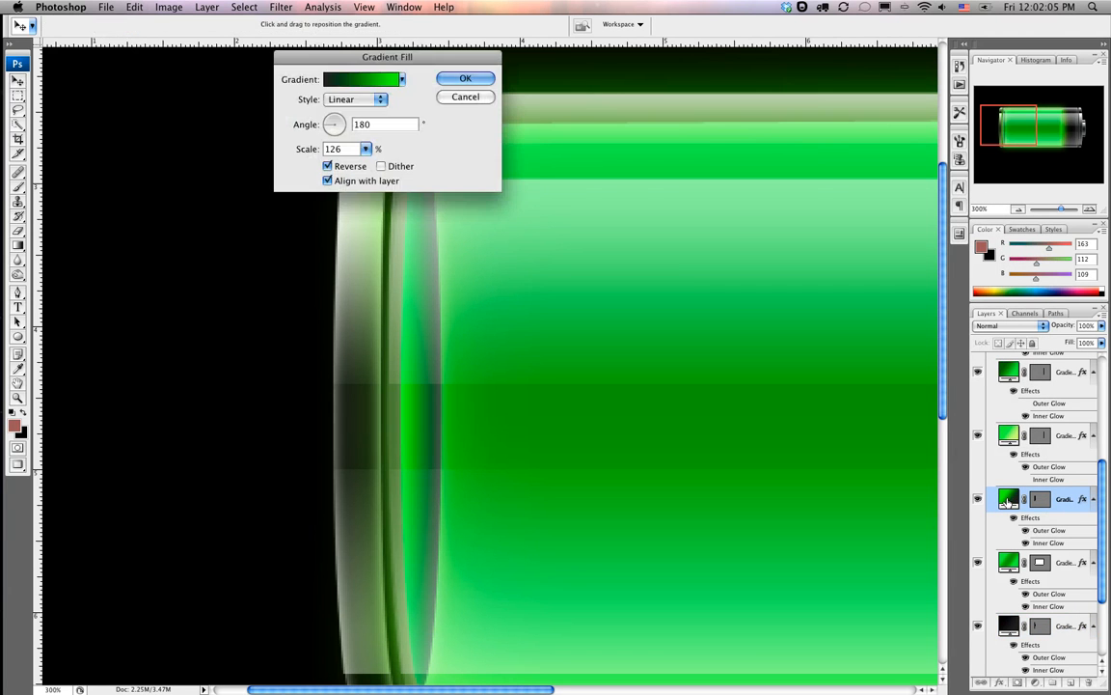
click(365, 80)
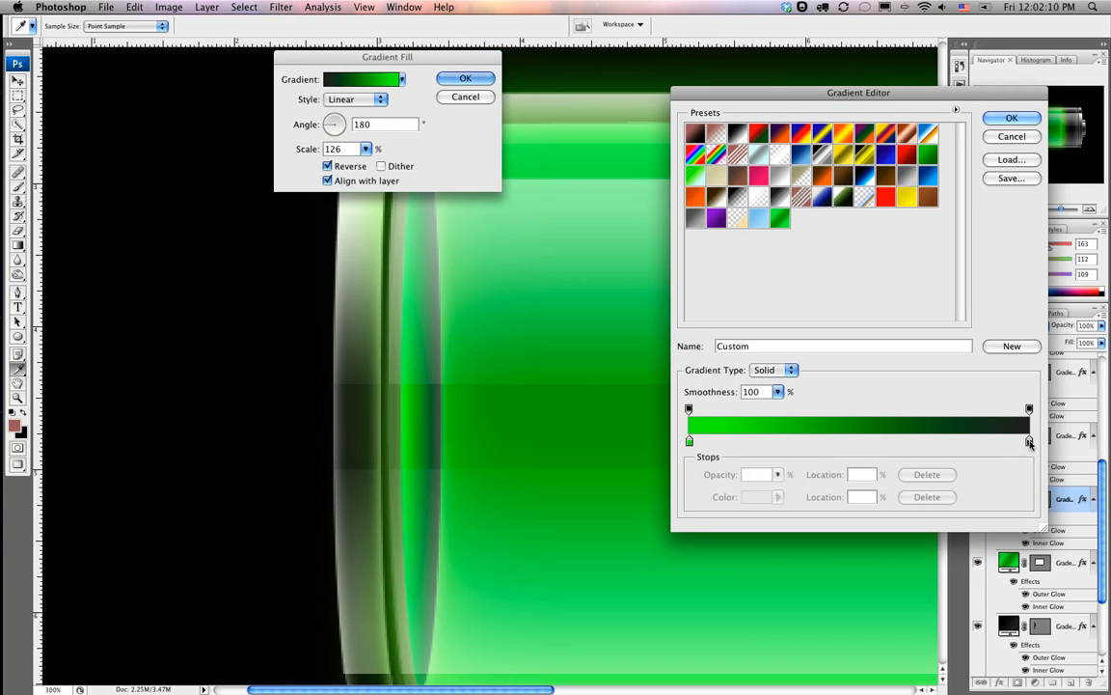
double_click(1025, 434)
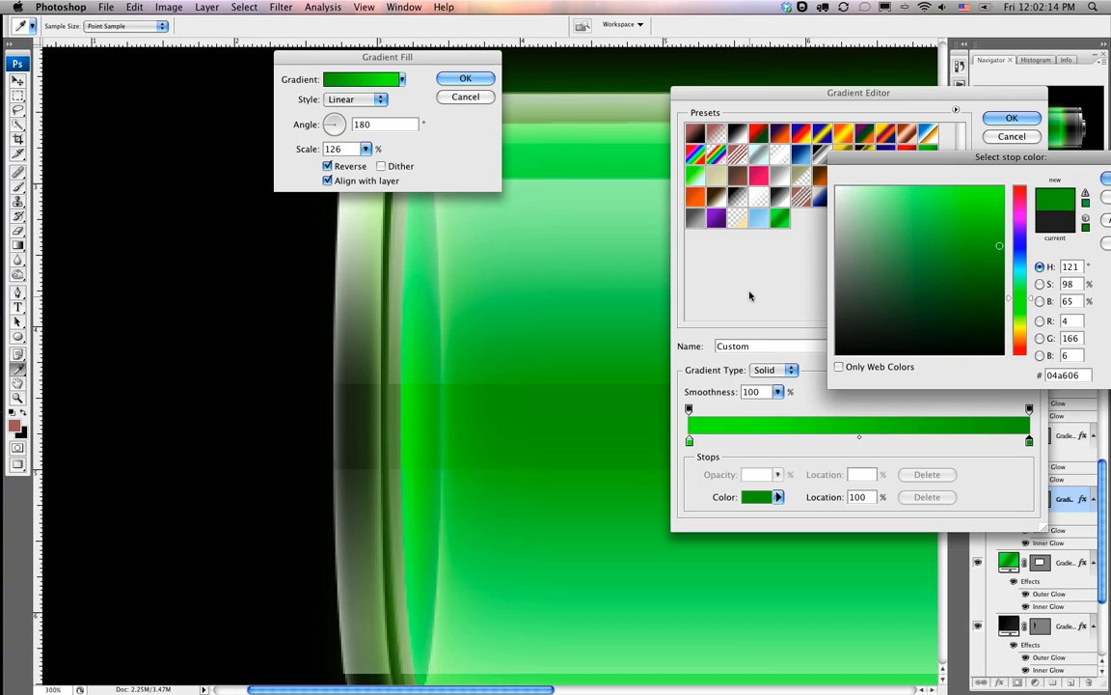
click(901, 243)
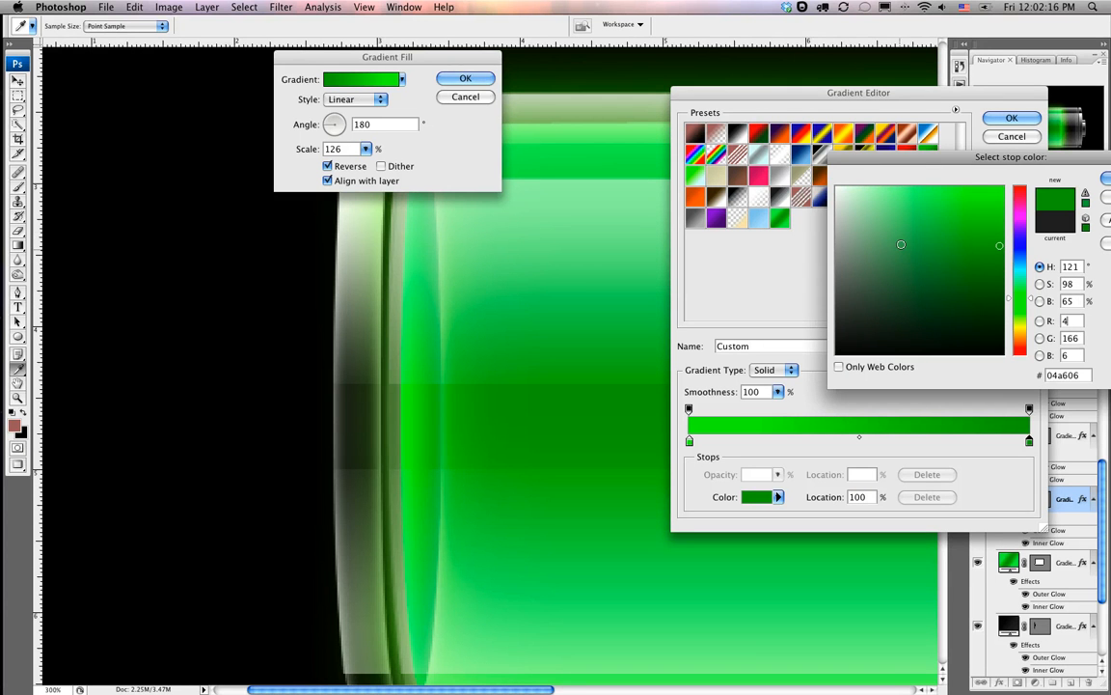
click(1011, 117)
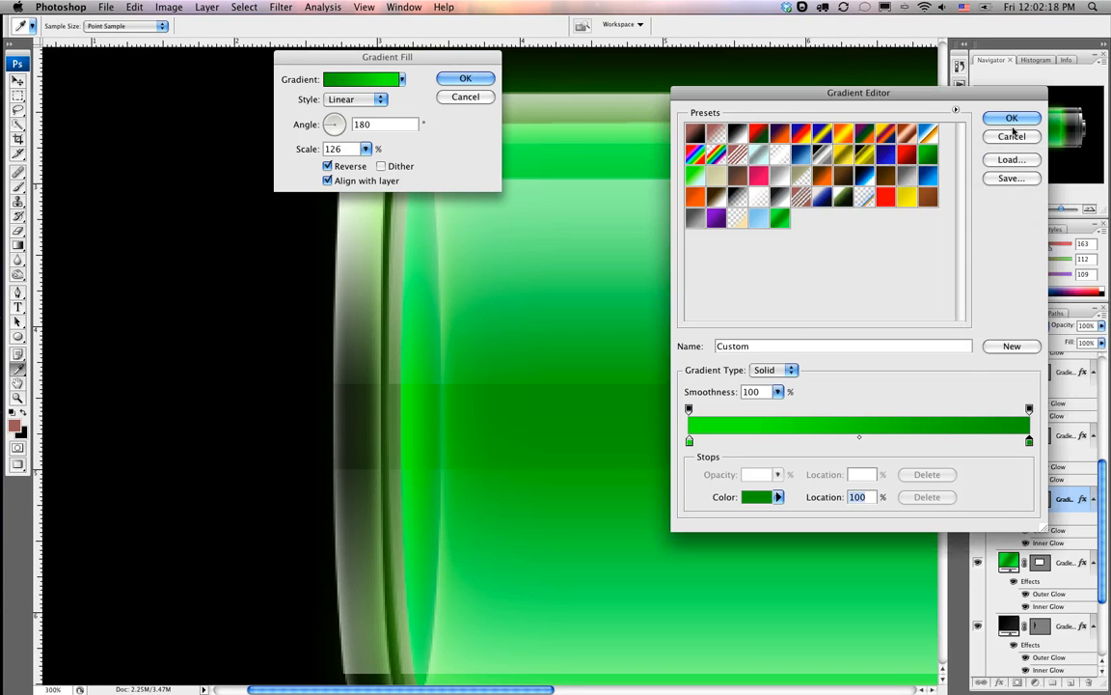
click(1007, 120)
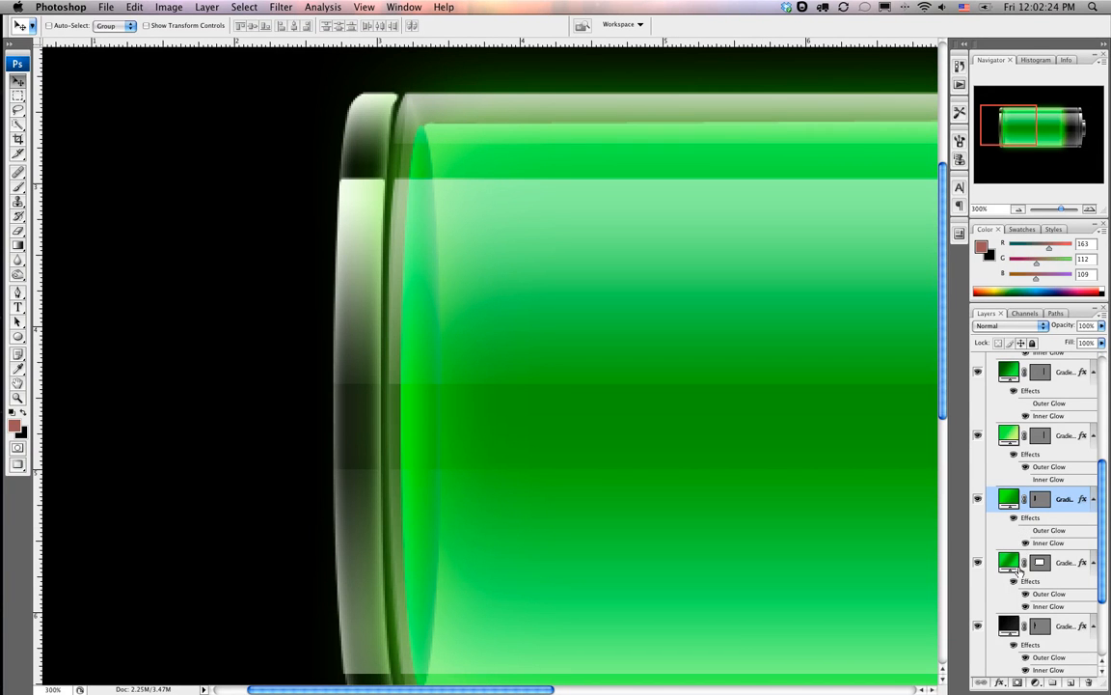
mouse_move(826, 405)
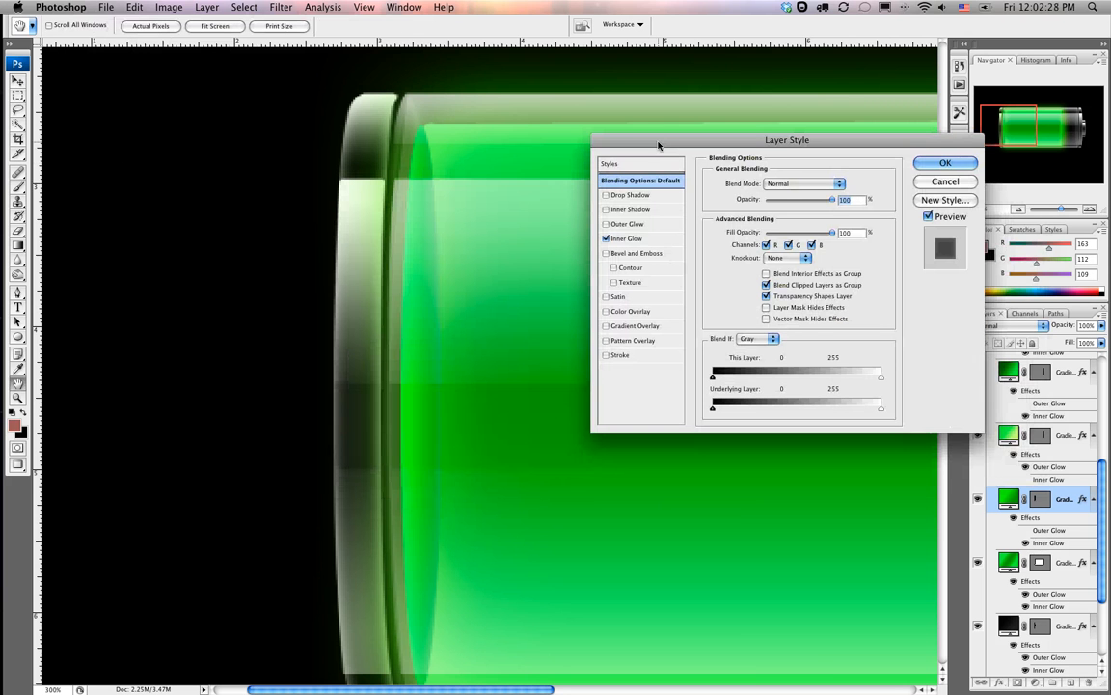
Step: Add an inner shadow to the fuel layer with Color Burn blending and adjusted opacity
click(629, 209)
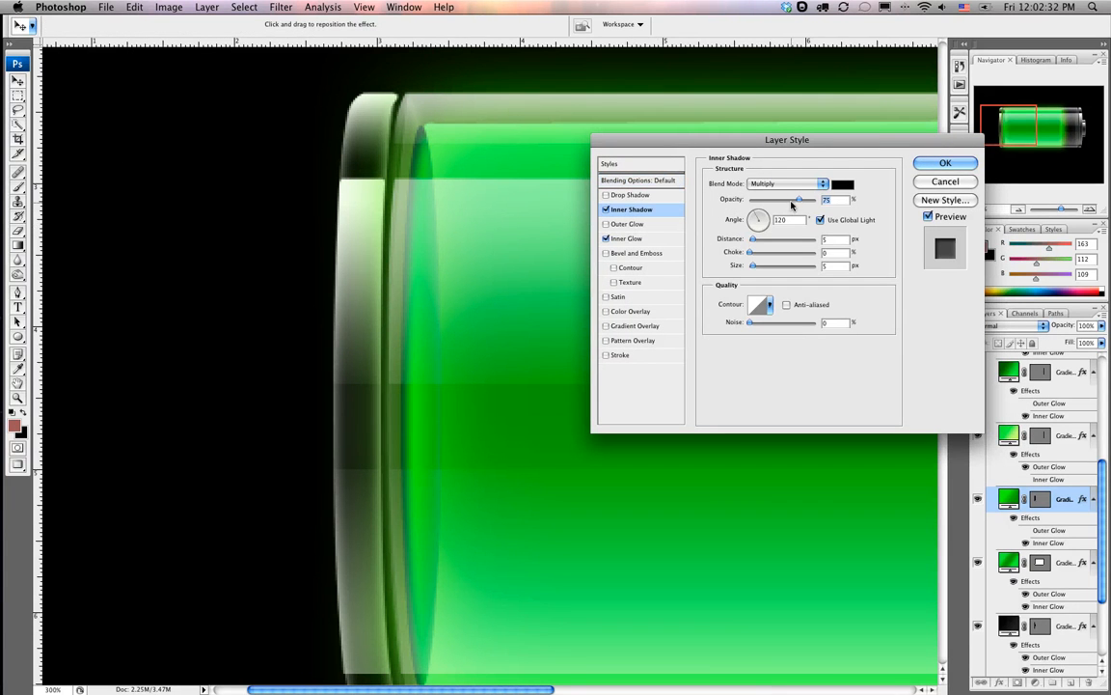
drag(799, 199, 782, 199)
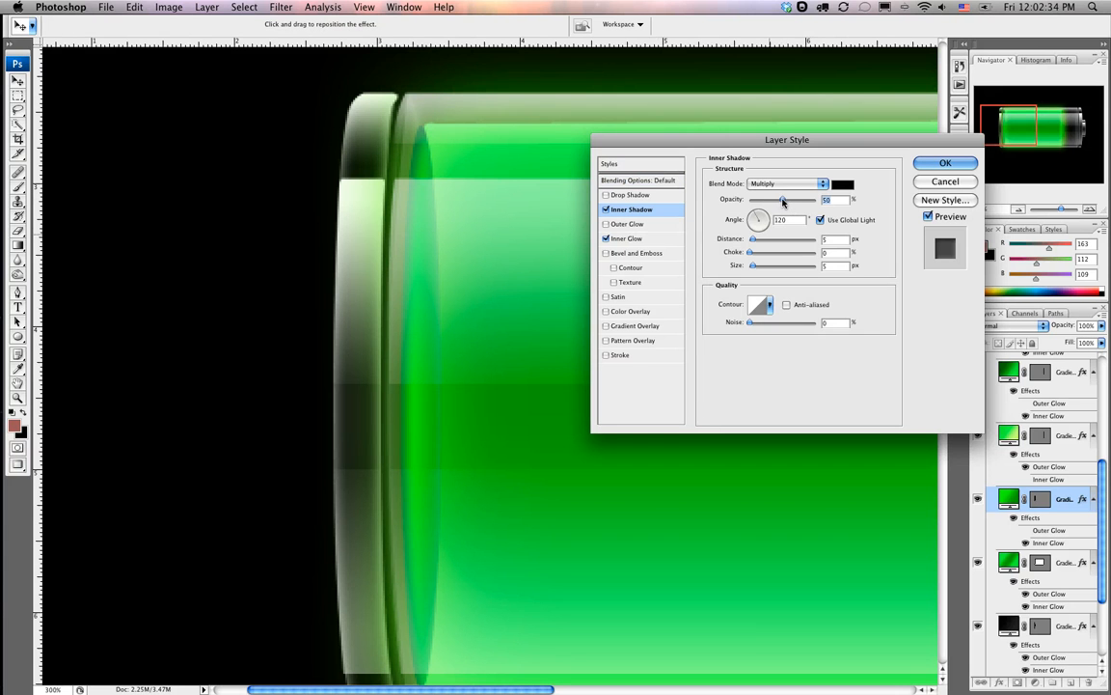
click(791, 183)
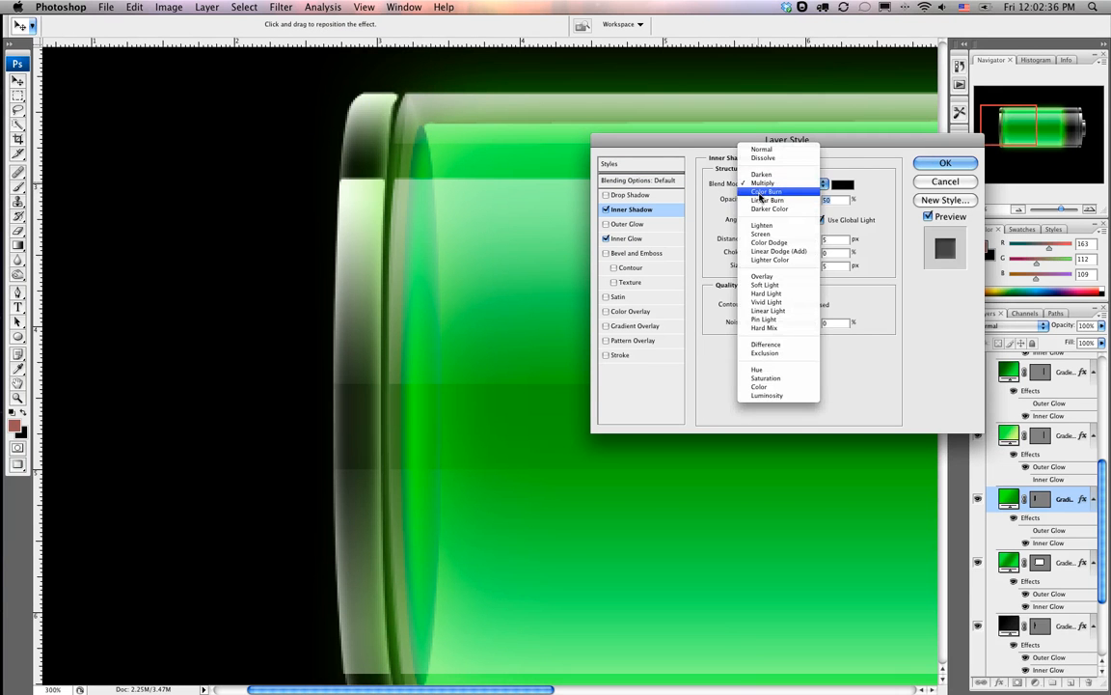
click(764, 191)
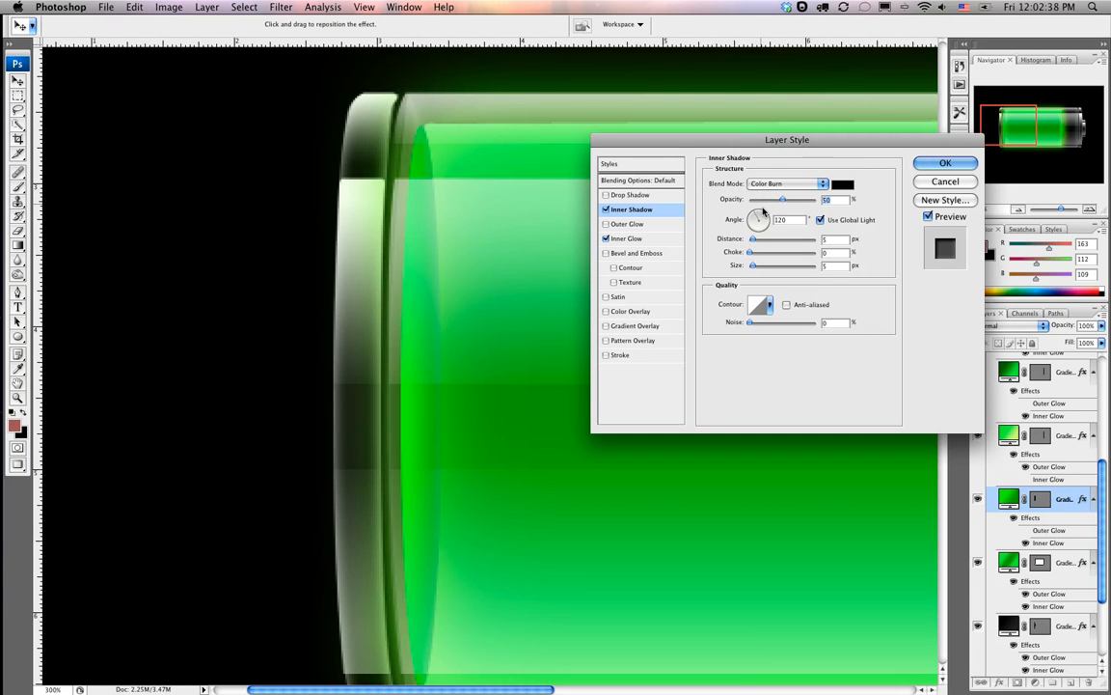
drag(783, 199, 799, 199)
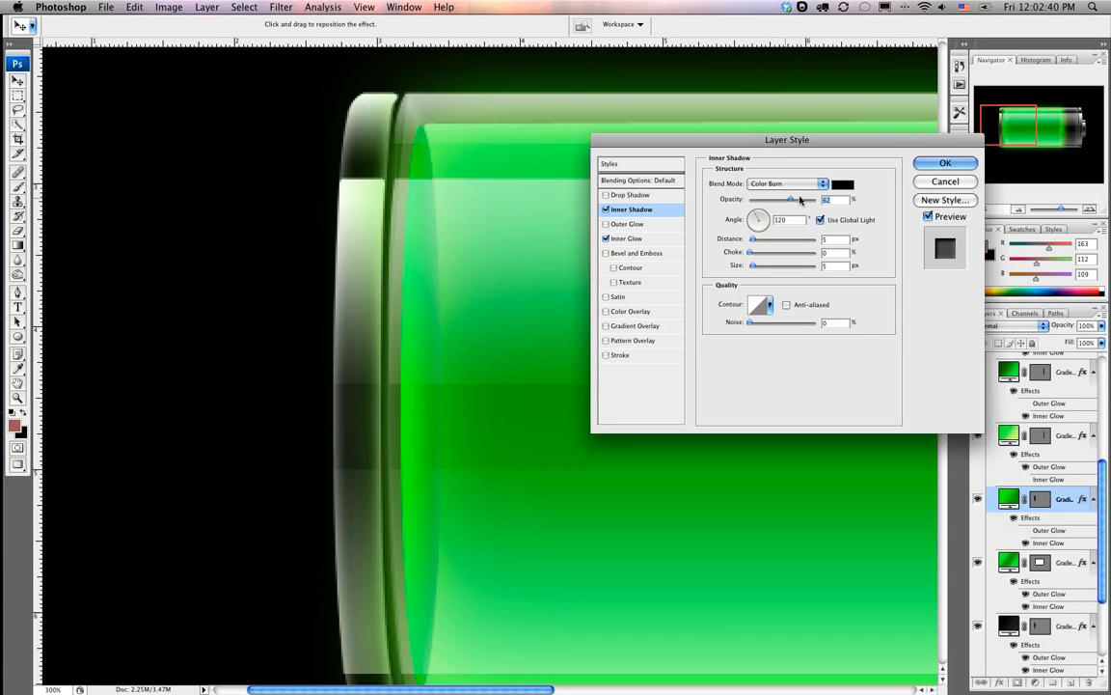
drag(793, 199, 787, 199)
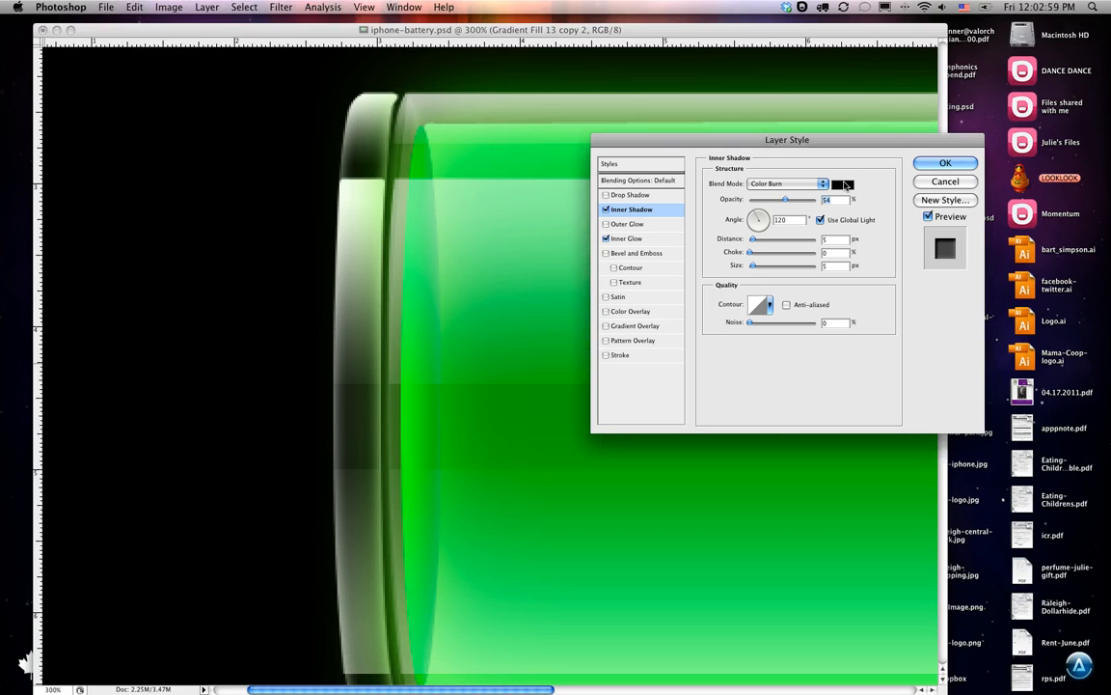
Step: Change the inner shadow colour to green, fine-tune its strength and confirm the layer style
click(853, 183)
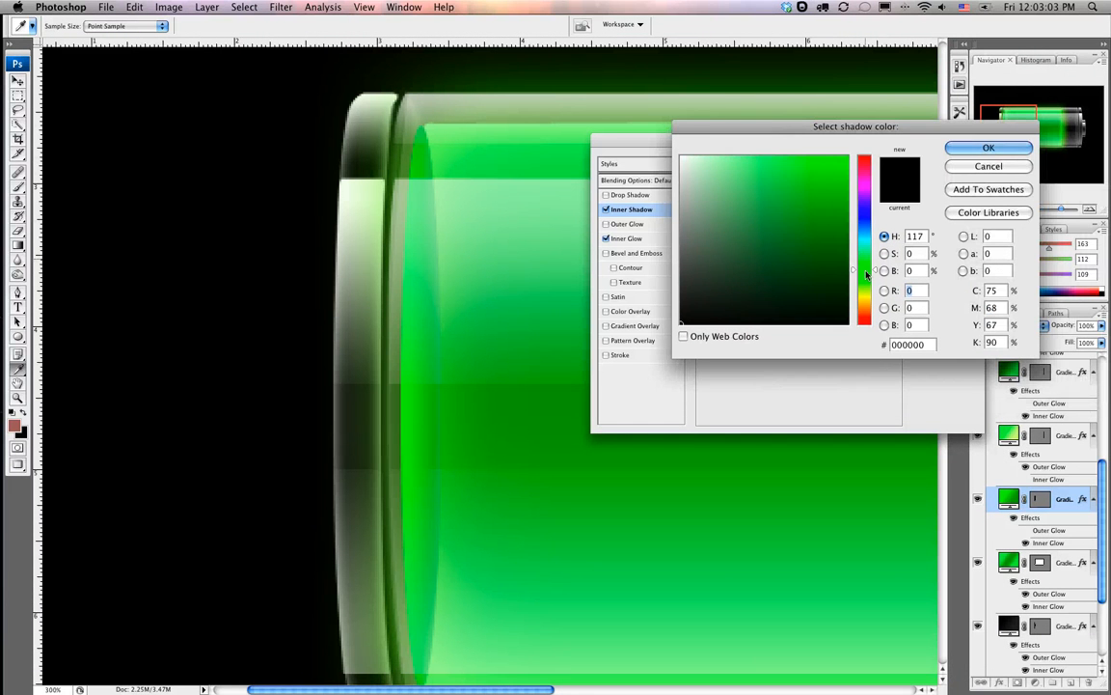
click(837, 212)
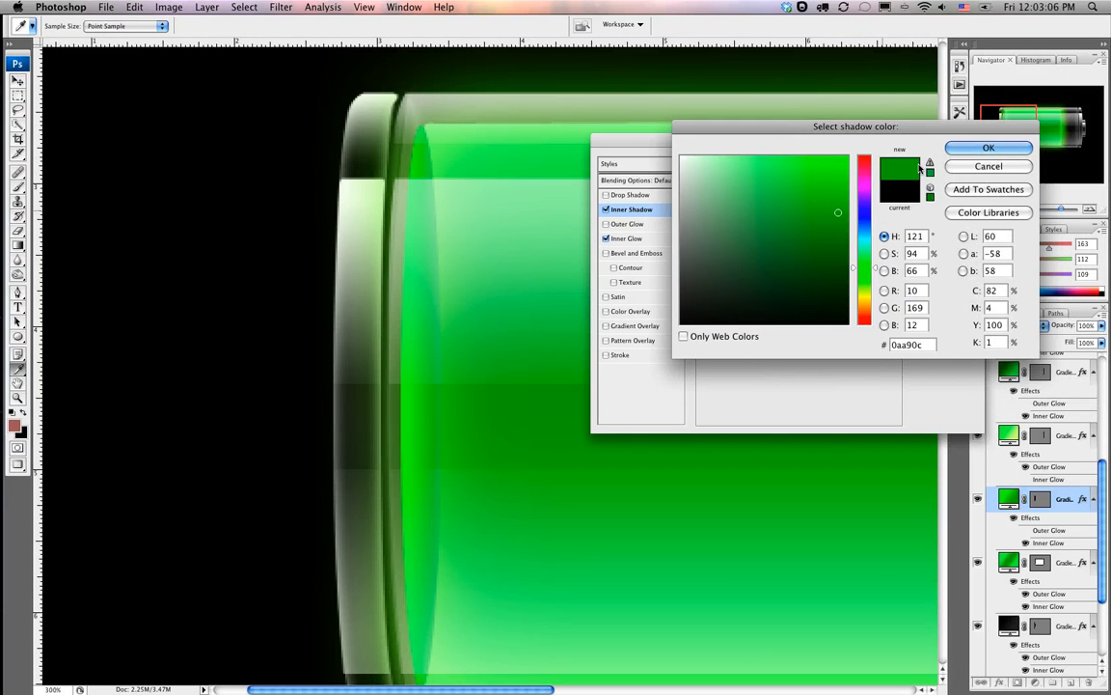
click(988, 146)
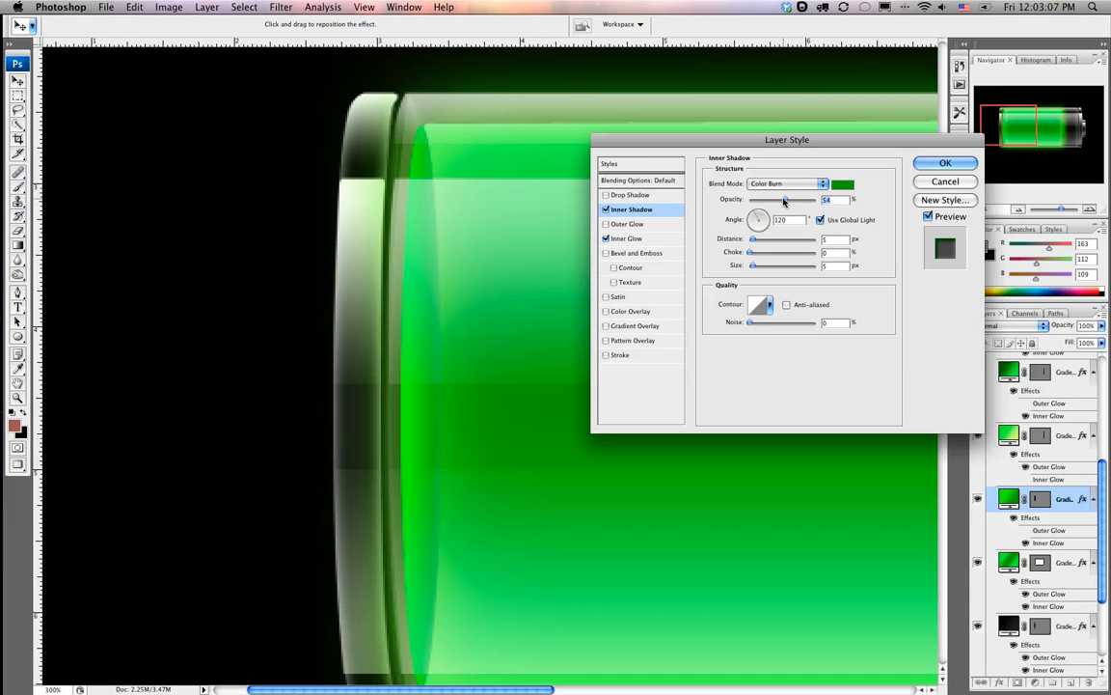
drag(784, 198, 772, 199)
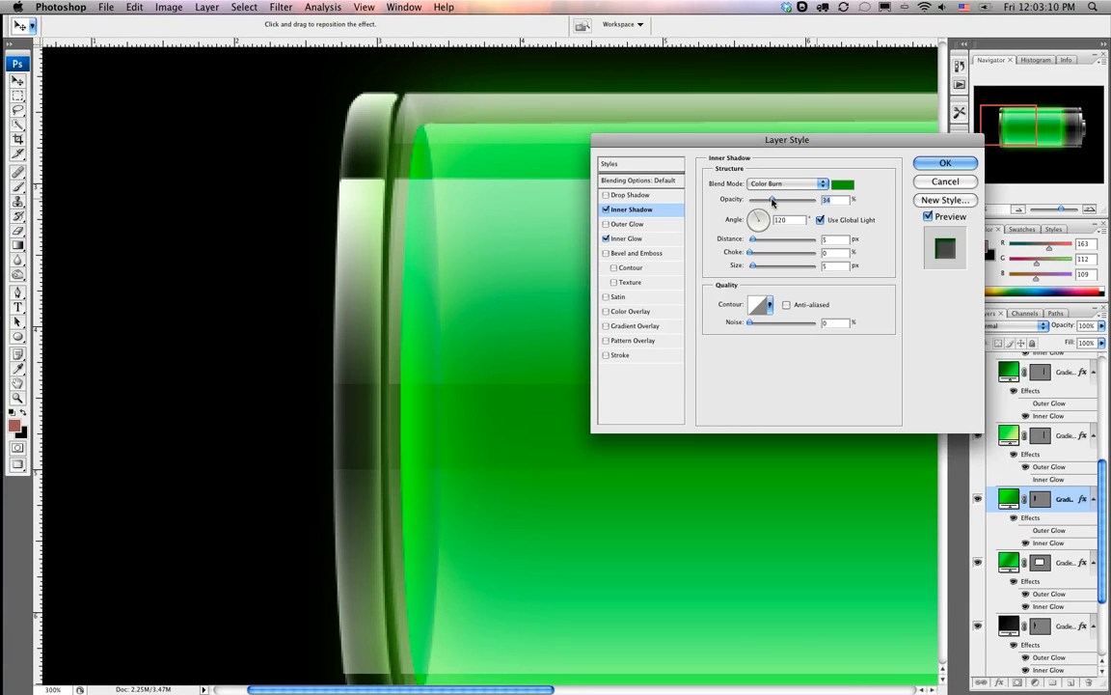
drag(772, 199, 768, 199)
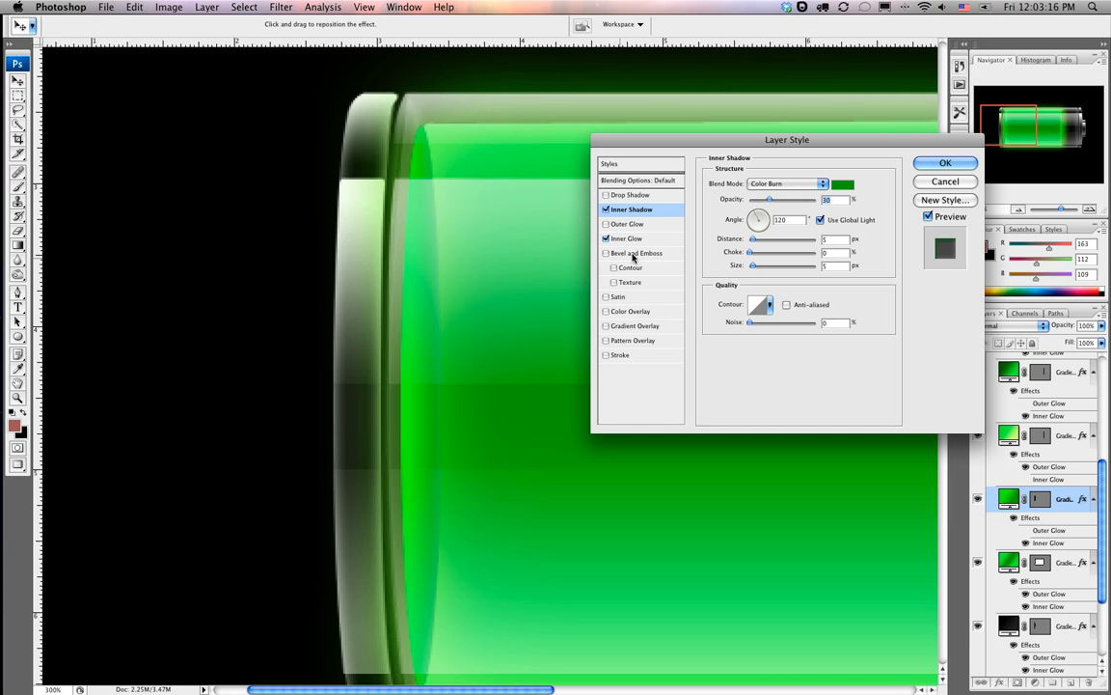
click(946, 162)
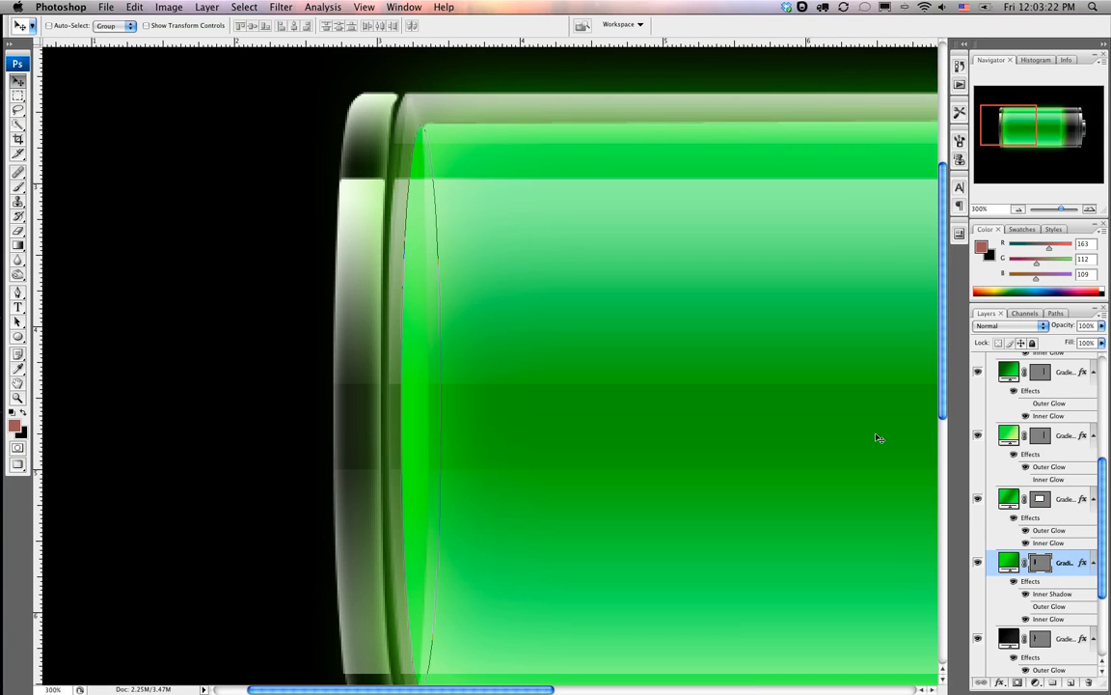
mouse_move(814, 413)
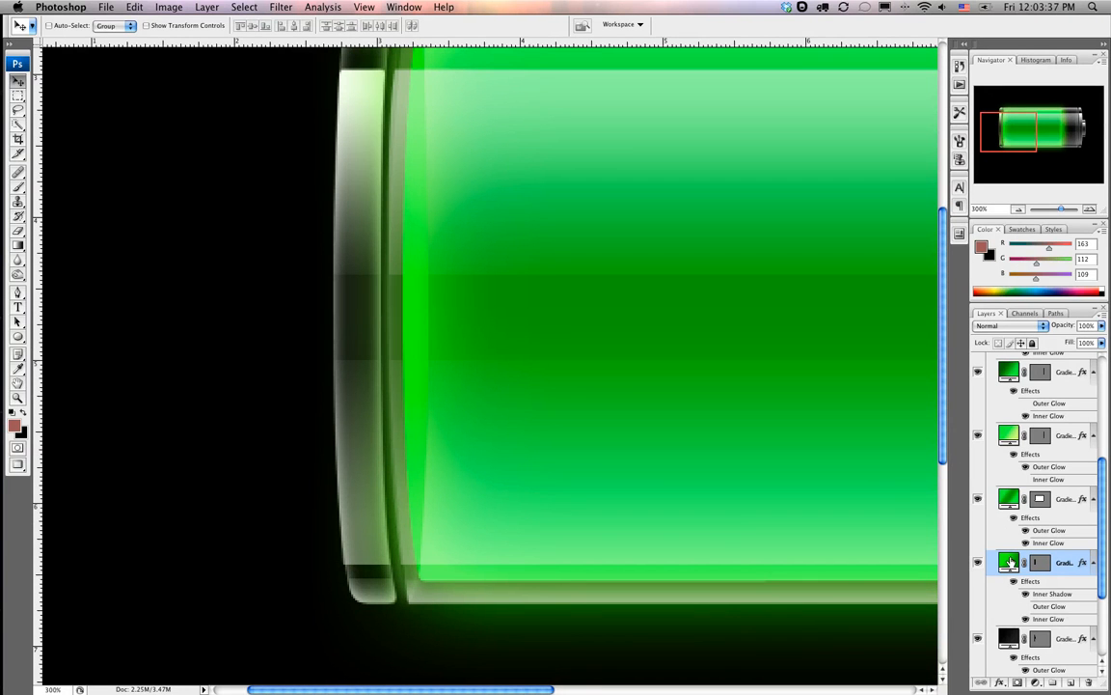
Step: Turn off Reverse on the fuel gradient fill so its light and dark greens swap sides
double_click(1009, 579)
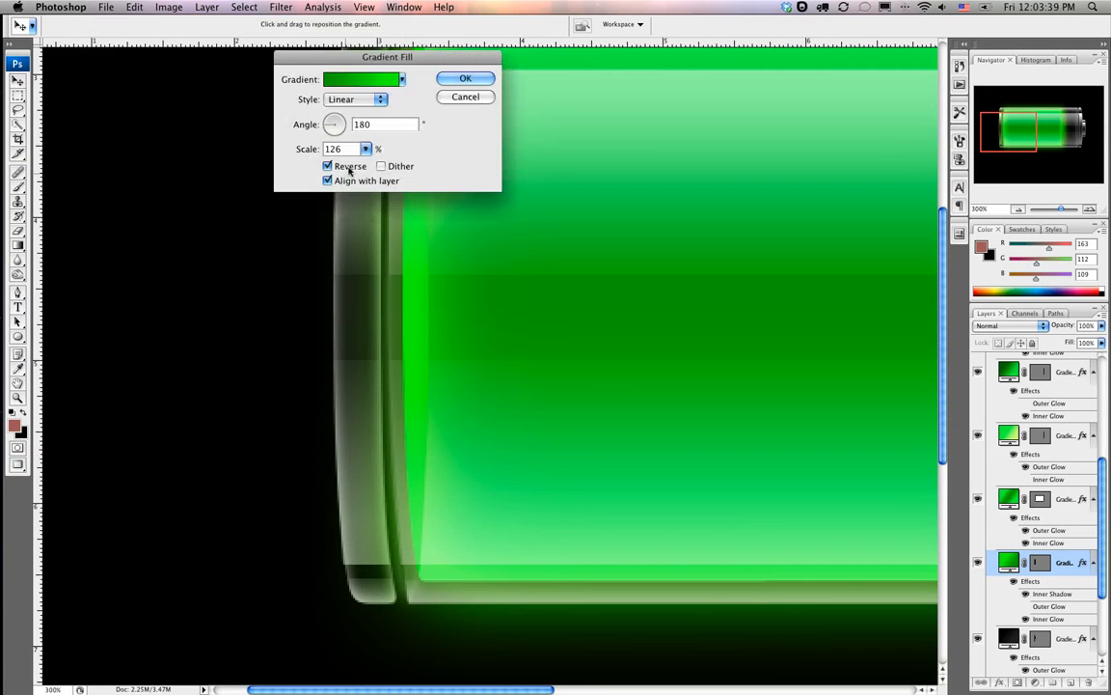
click(328, 166)
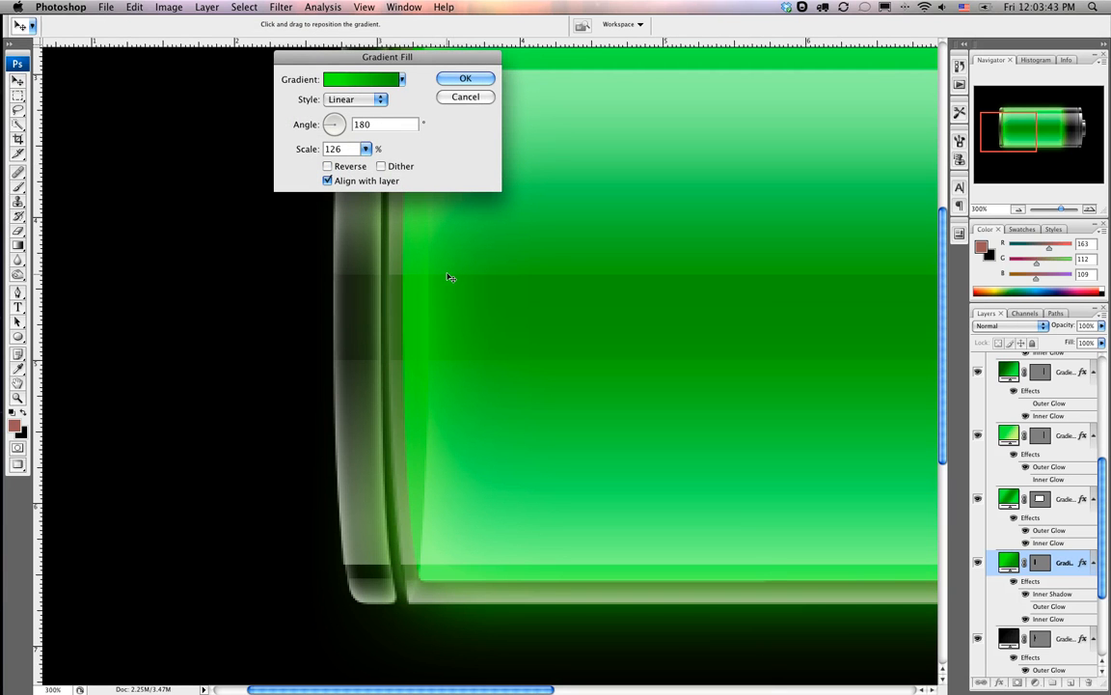
click(465, 77)
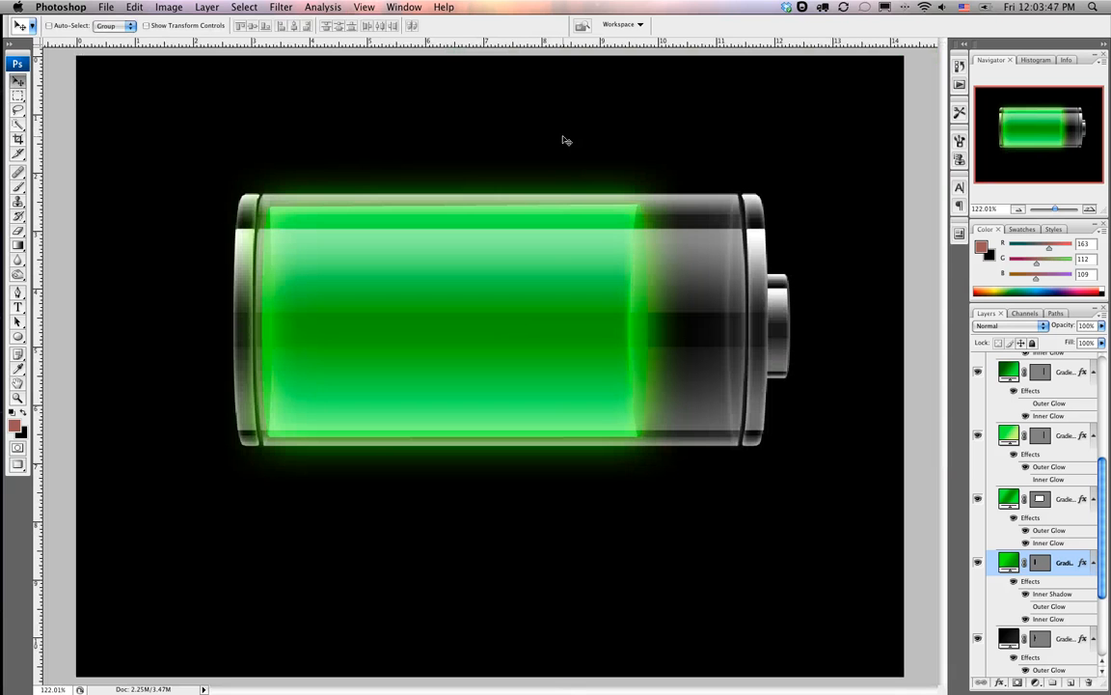
mouse_move(577, 201)
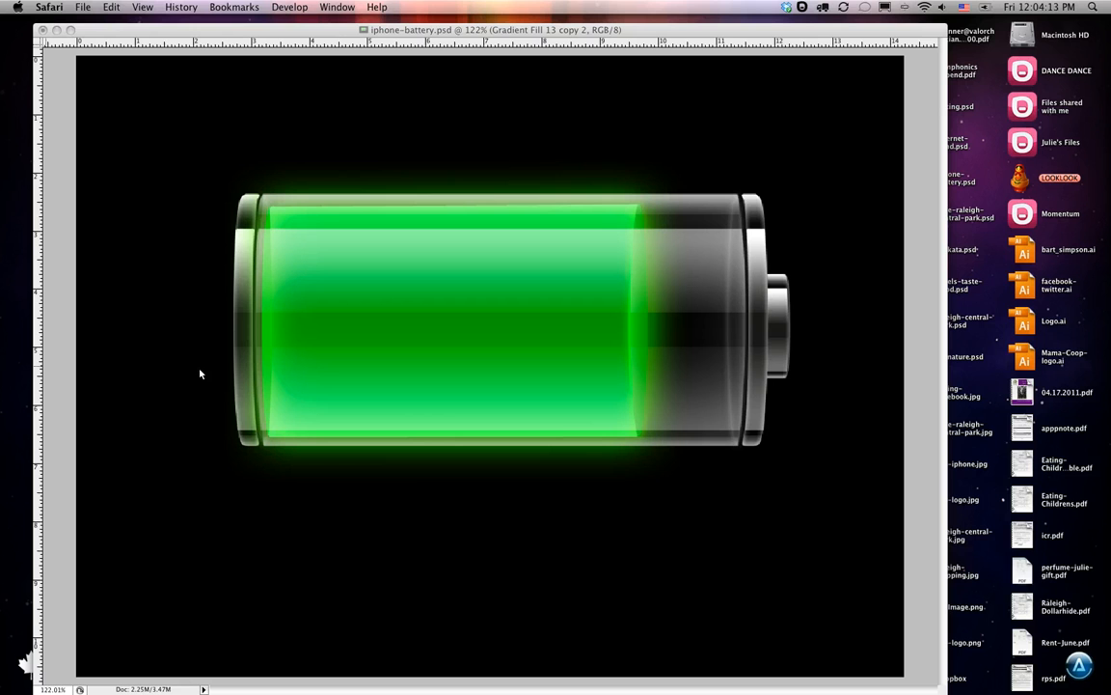
mouse_move(177, 377)
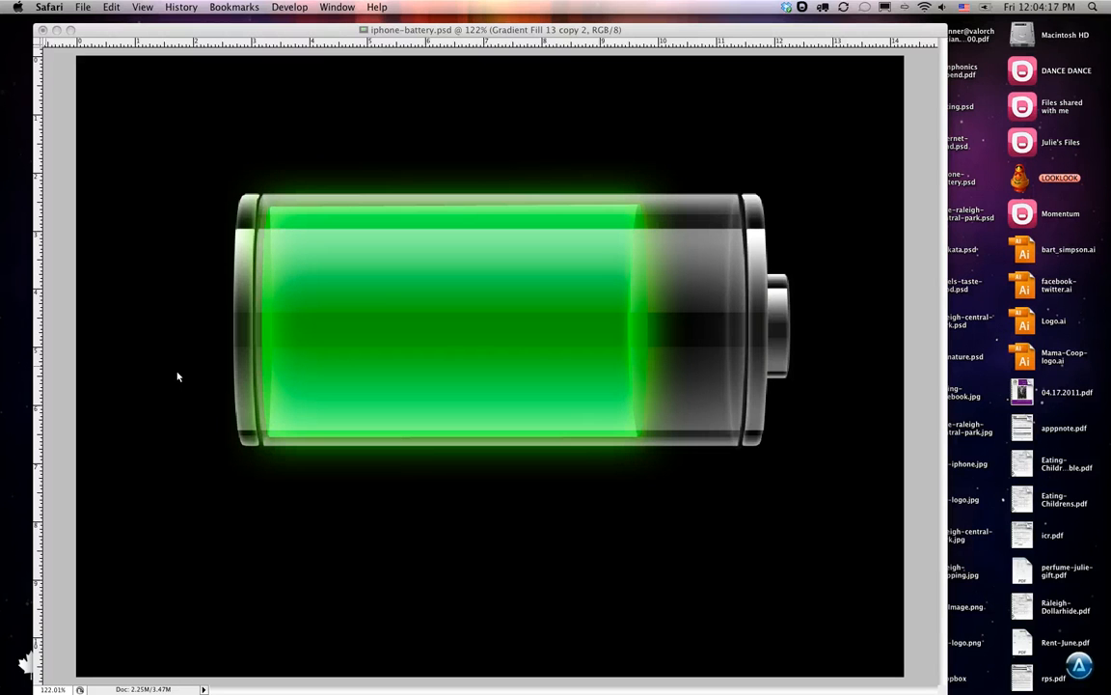
mouse_move(176, 376)
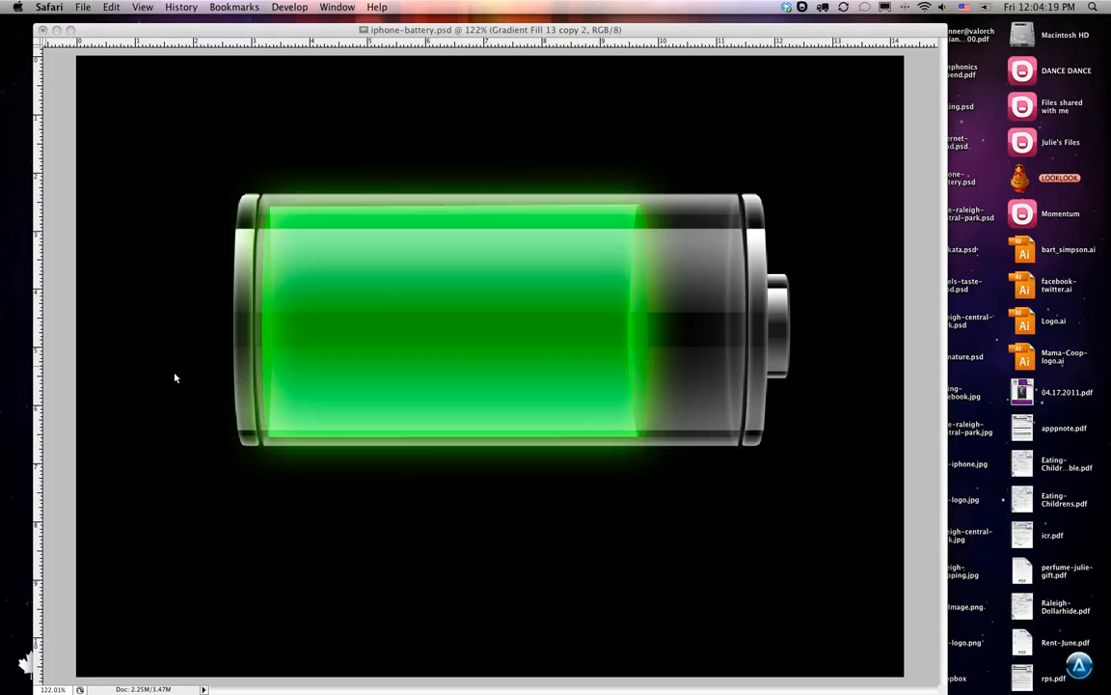